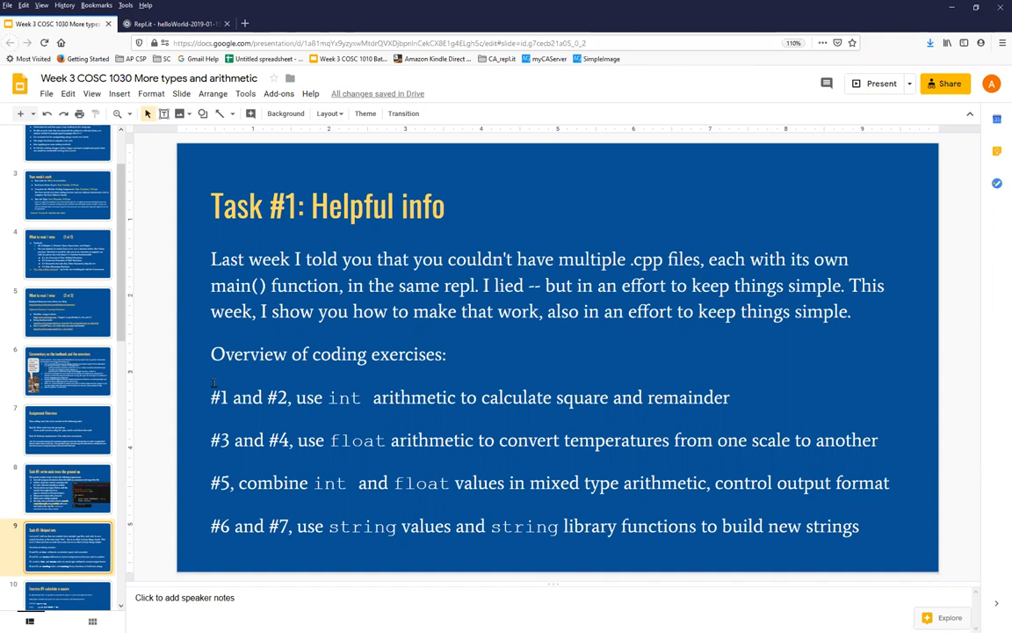
mouse_move(204, 390)
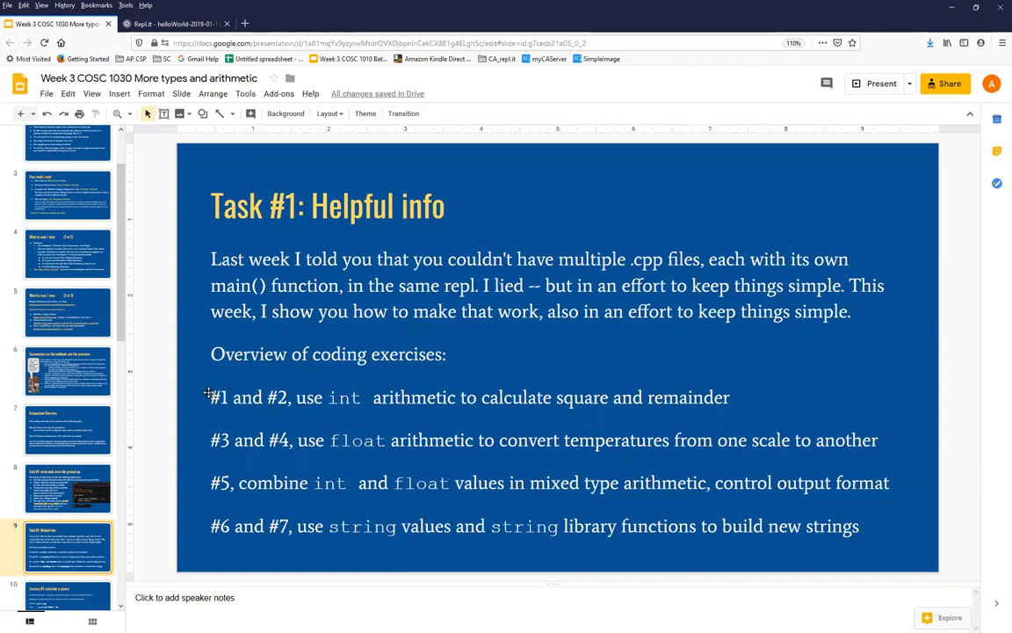
mouse_move(207, 394)
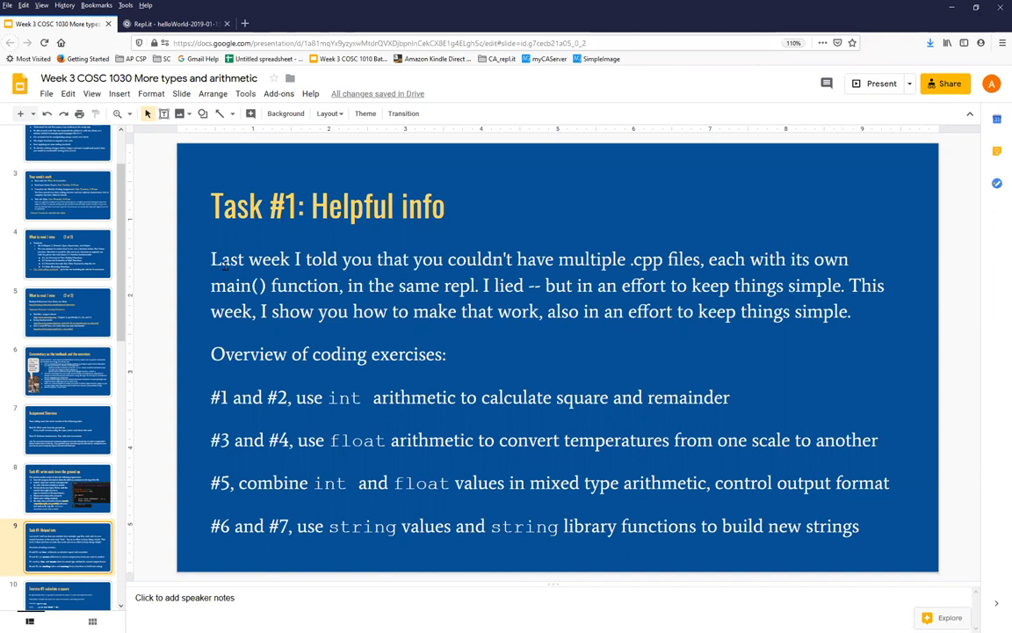
- Review the Task #1 slide and switch to the helloWorld C++ repl in Repl.it
double_click(230, 260)
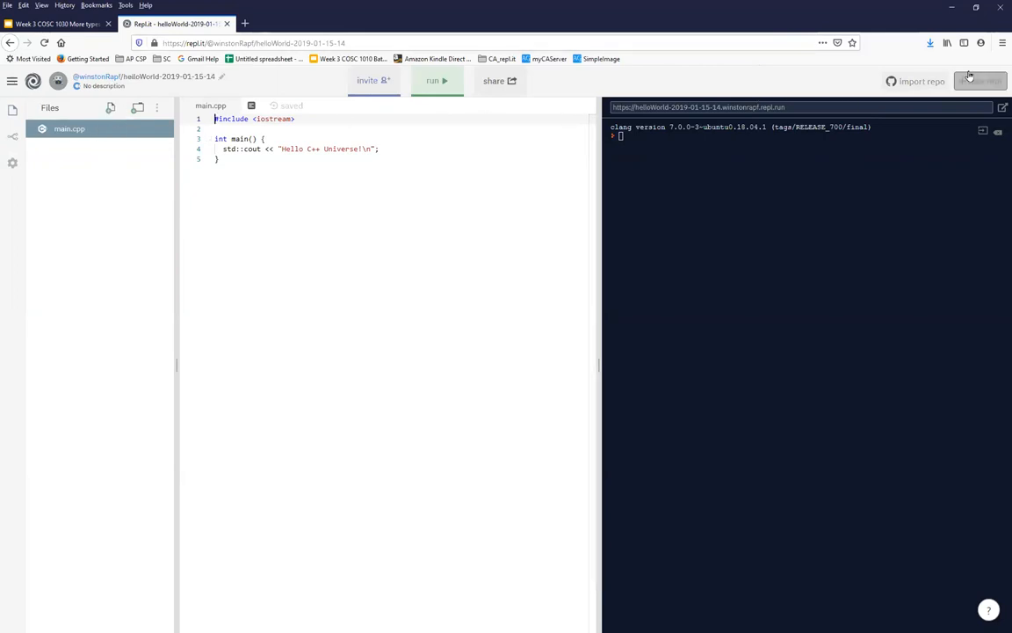
- Create a new C++ repl named week3demo with its starter main.cpp
click(981, 81)
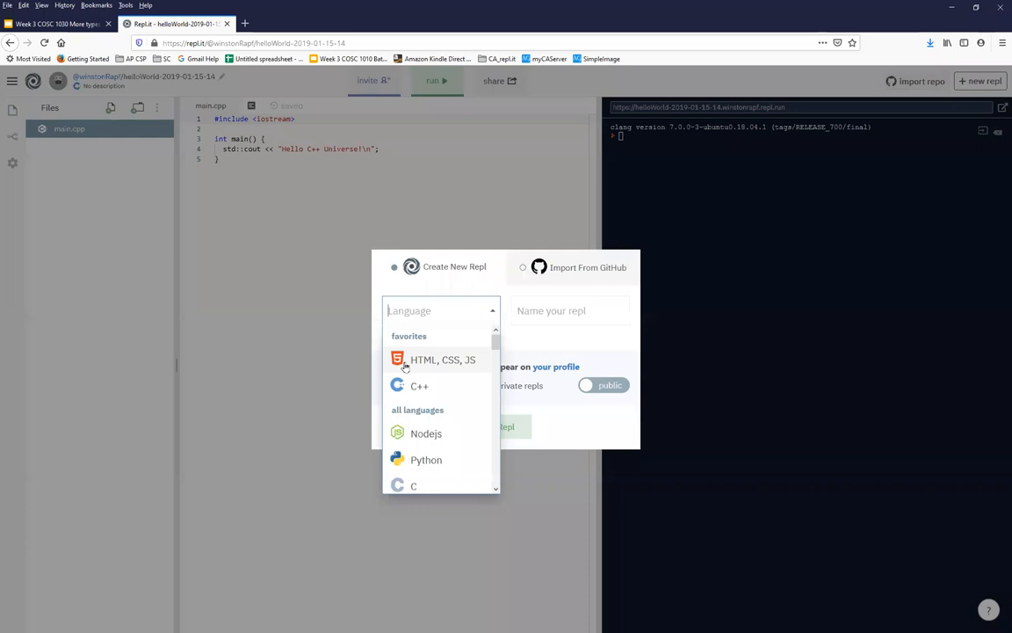
click(419, 386)
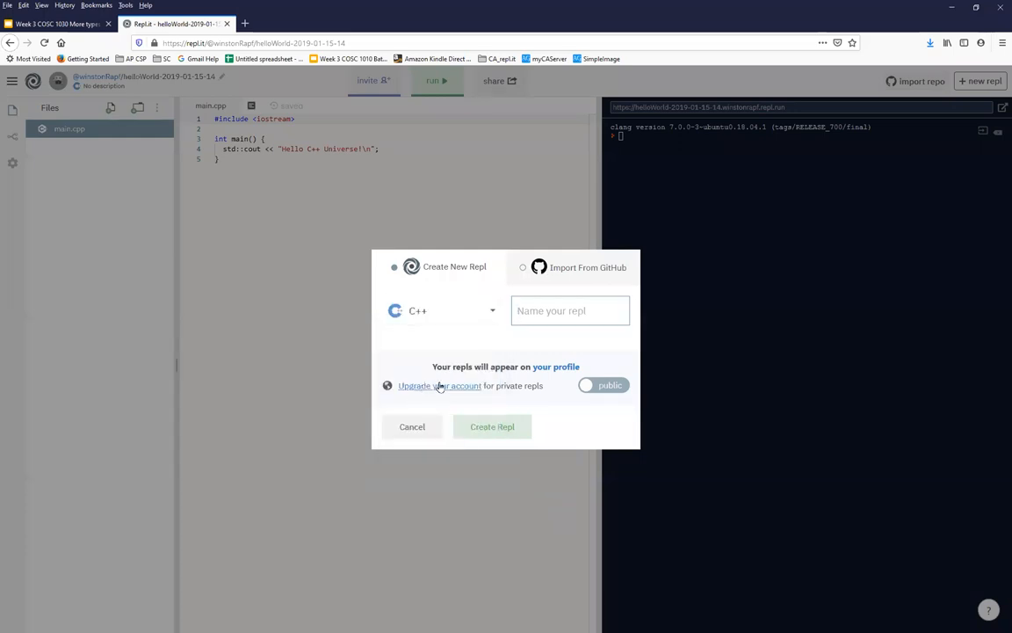
text(w)
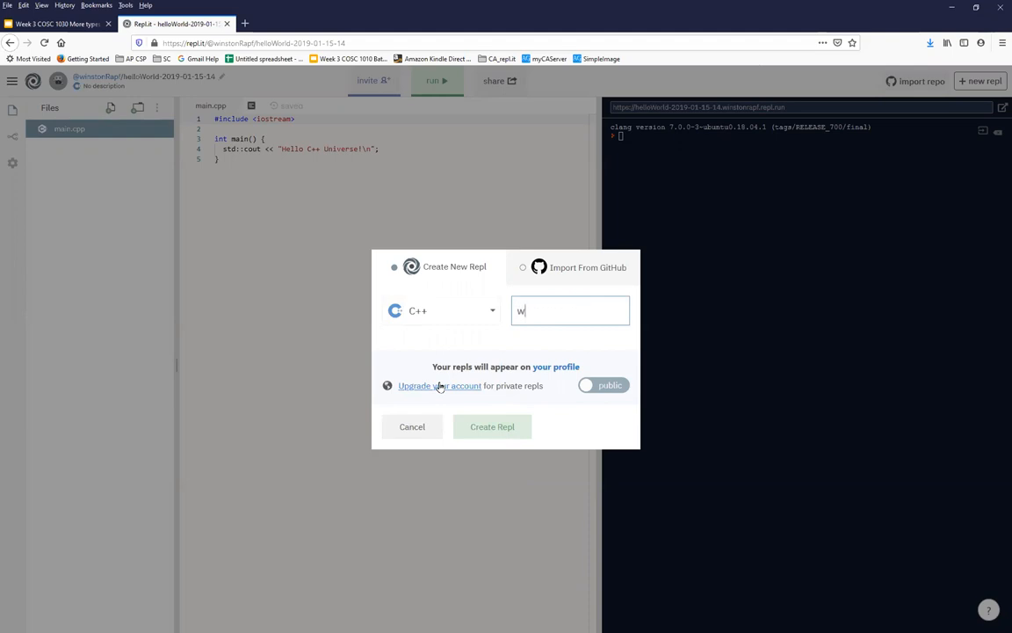
text(eek3demo)
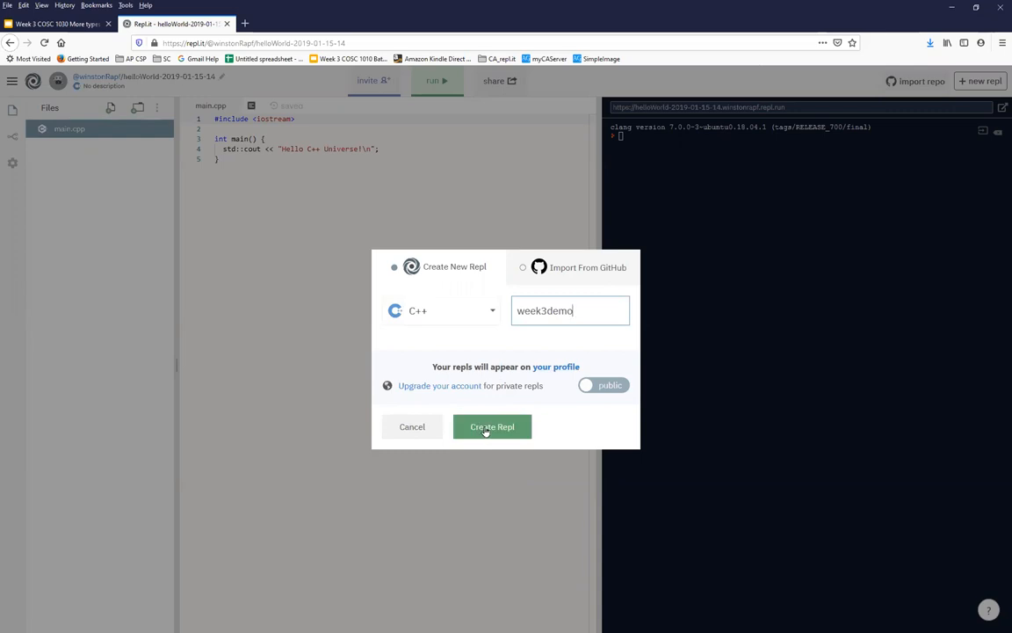
click(492, 428)
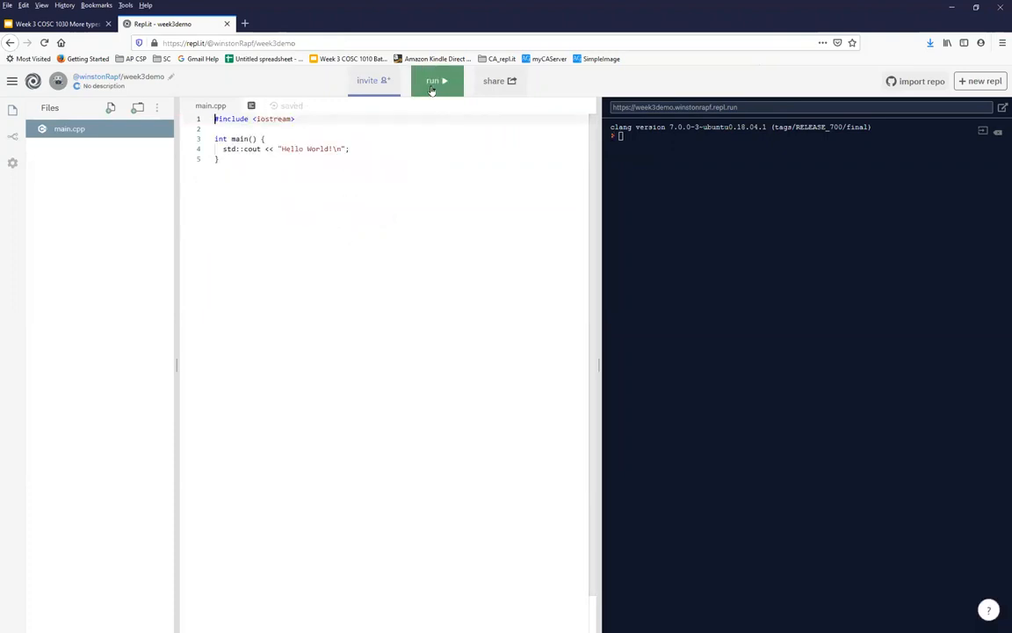
- Run the starter main.cpp so the console prints Hello World!
click(432, 81)
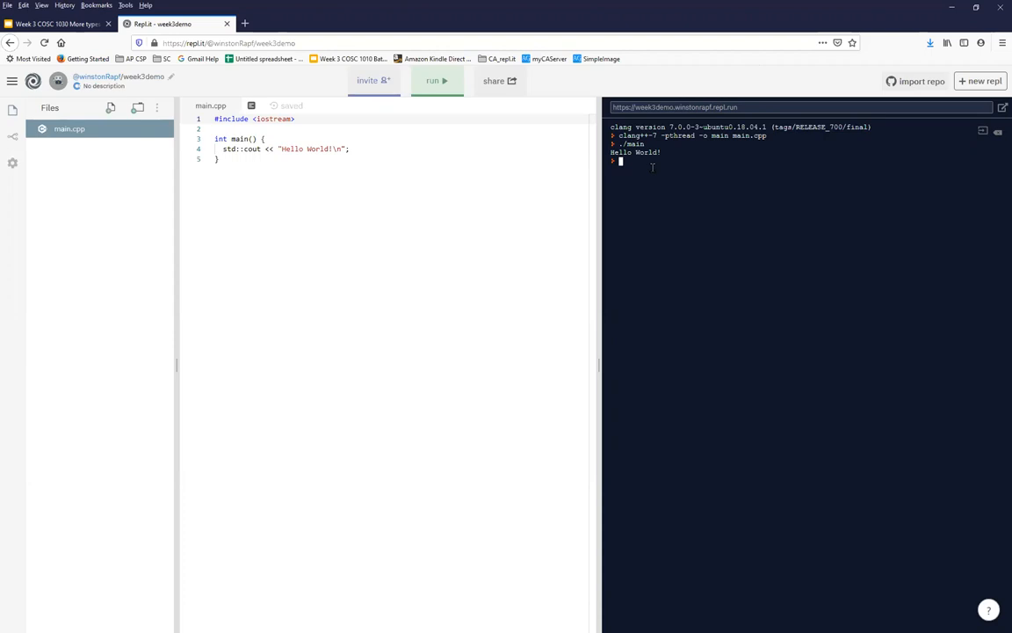
mouse_move(629, 165)
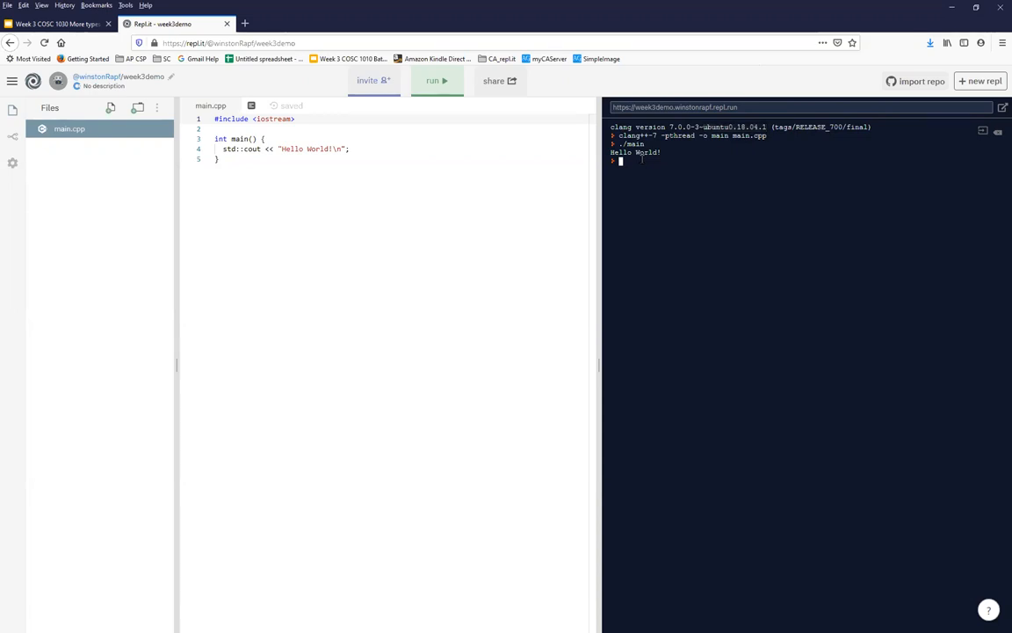
- List the files with dir, showing main and main.cpp, then rerun ./main
text(dir)
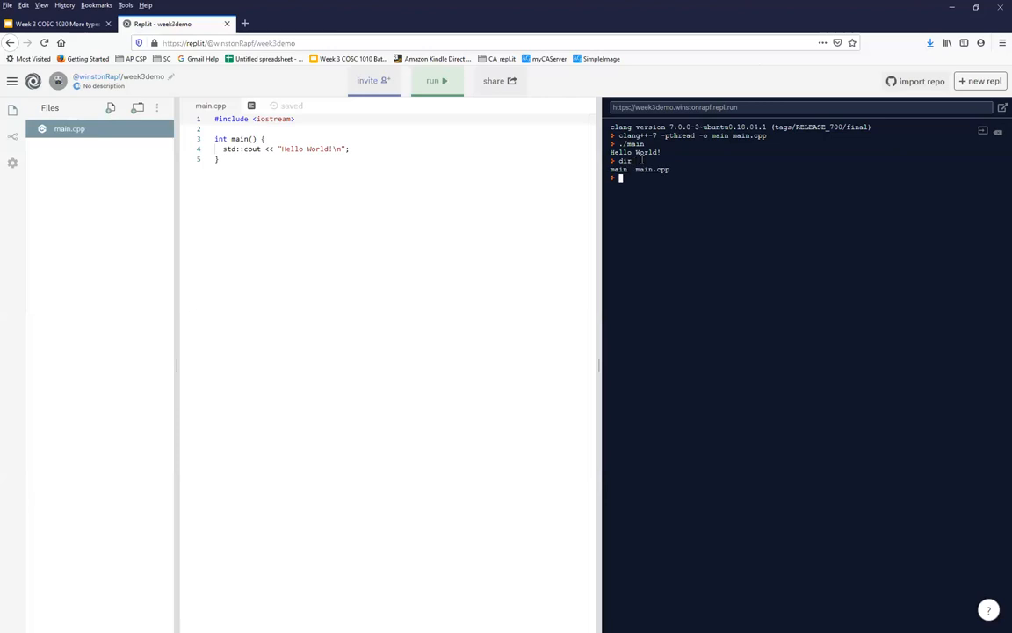
double_click(652, 169)
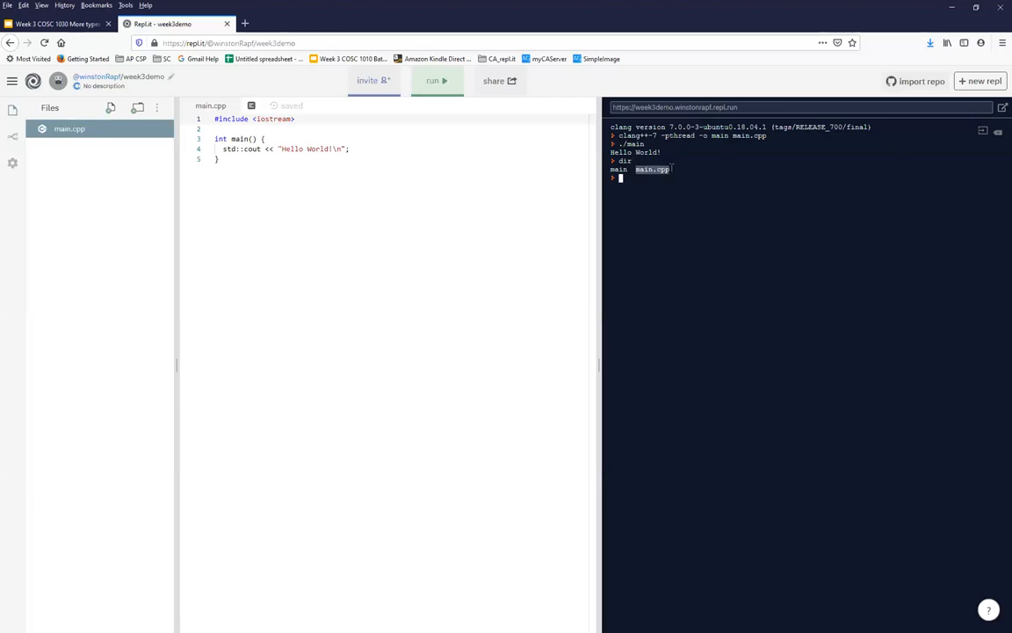
click(67, 128)
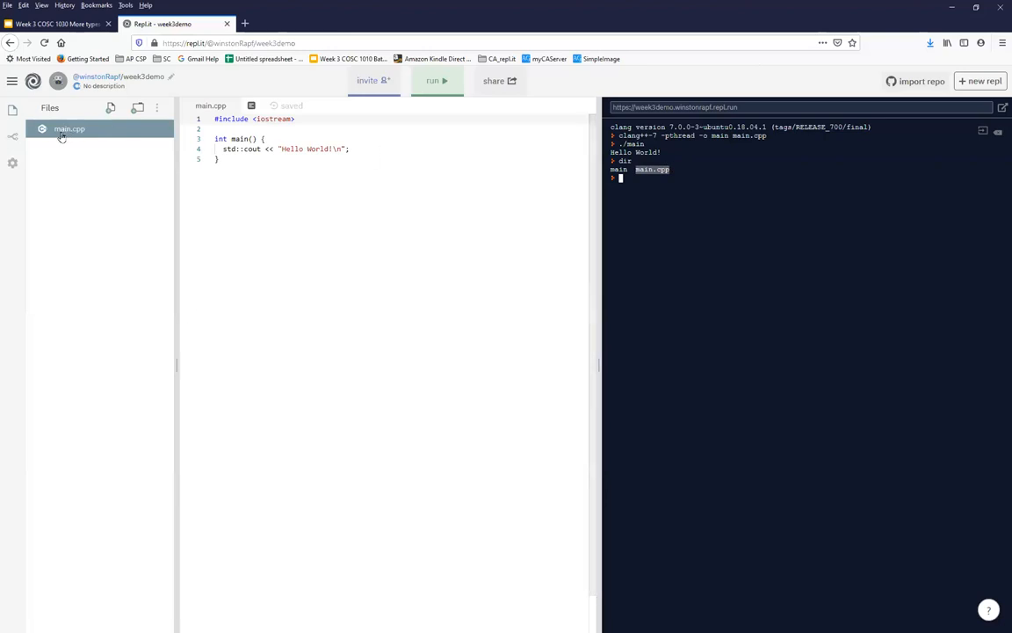
mouse_move(60, 140)
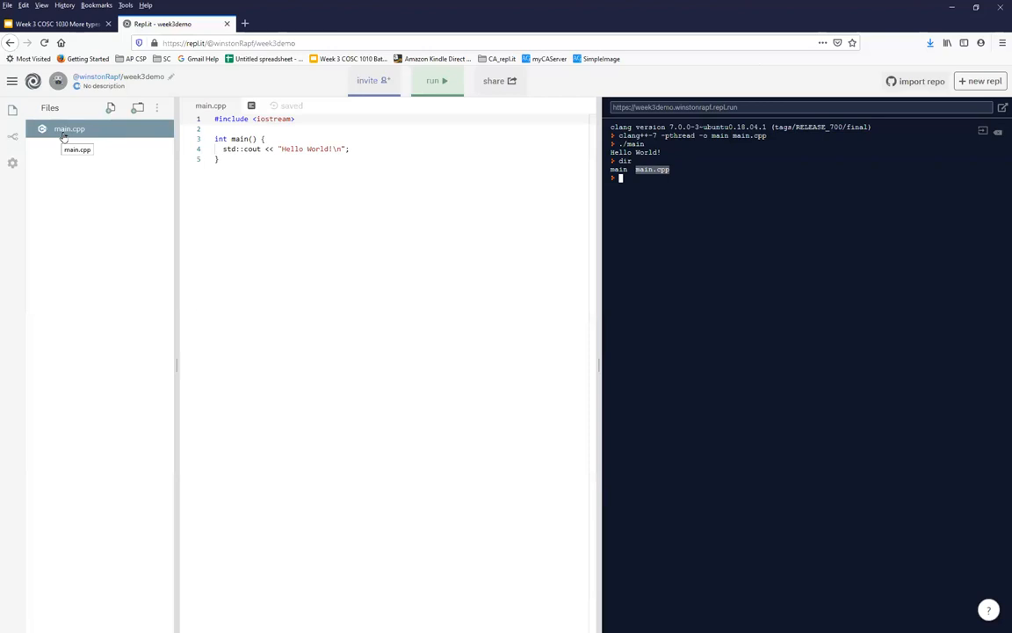
mouse_move(98, 149)
text(.)
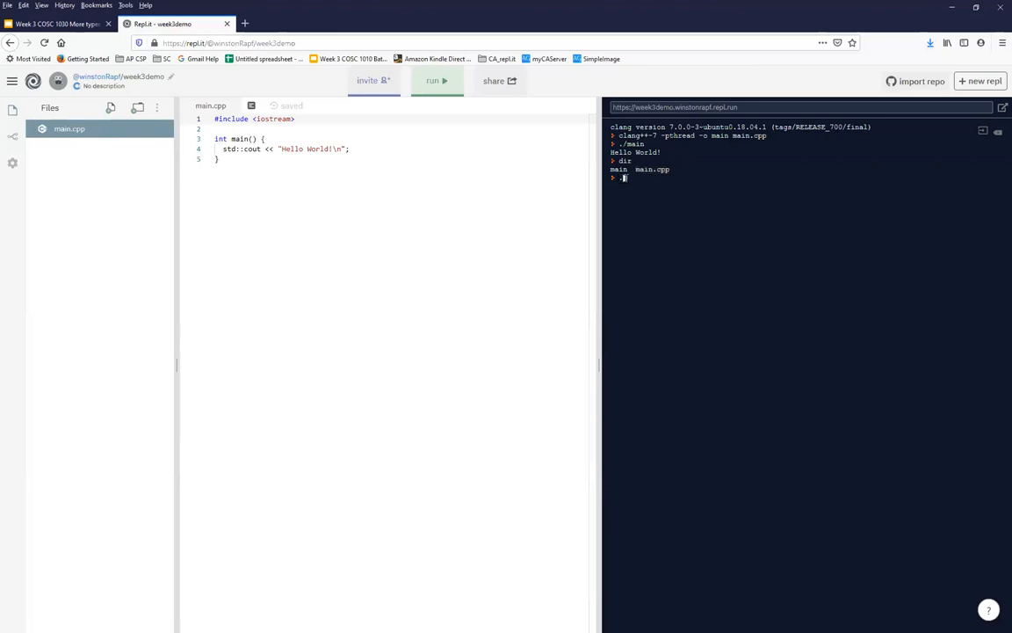
text(/main)
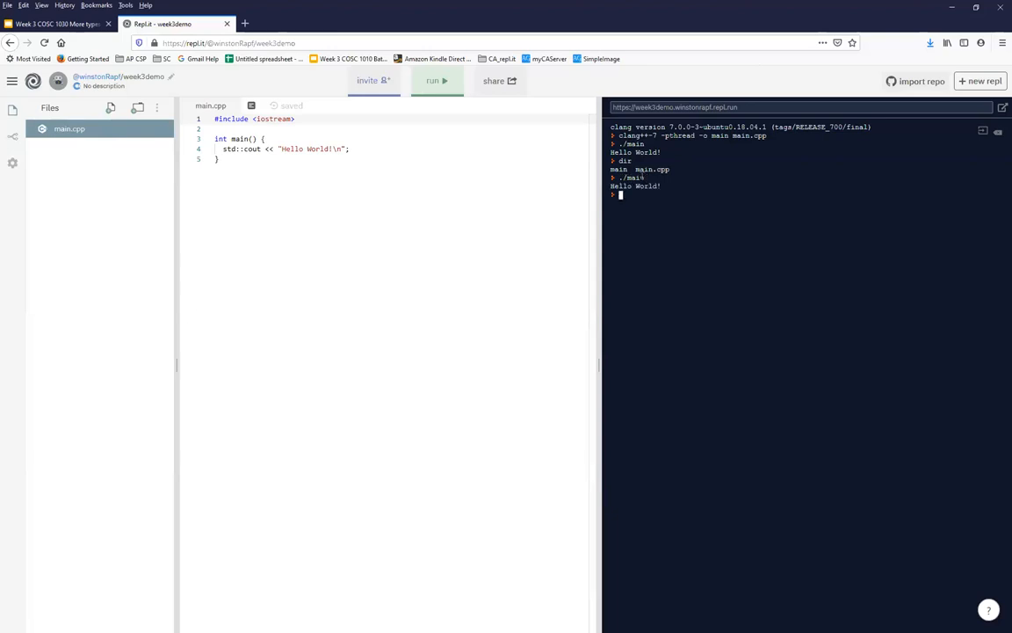
mouse_move(405, 139)
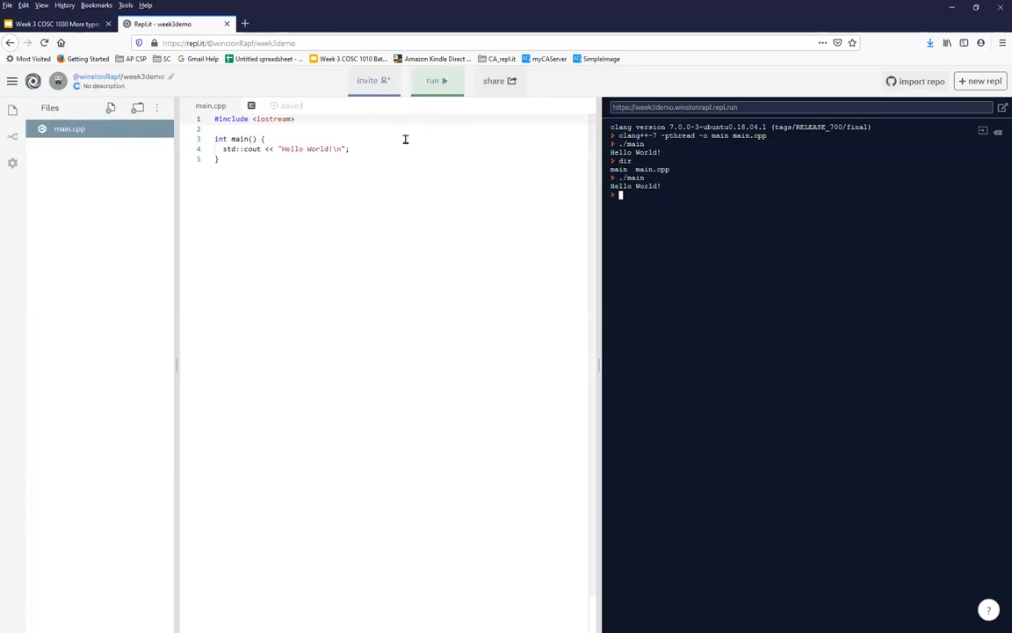
mouse_move(109, 107)
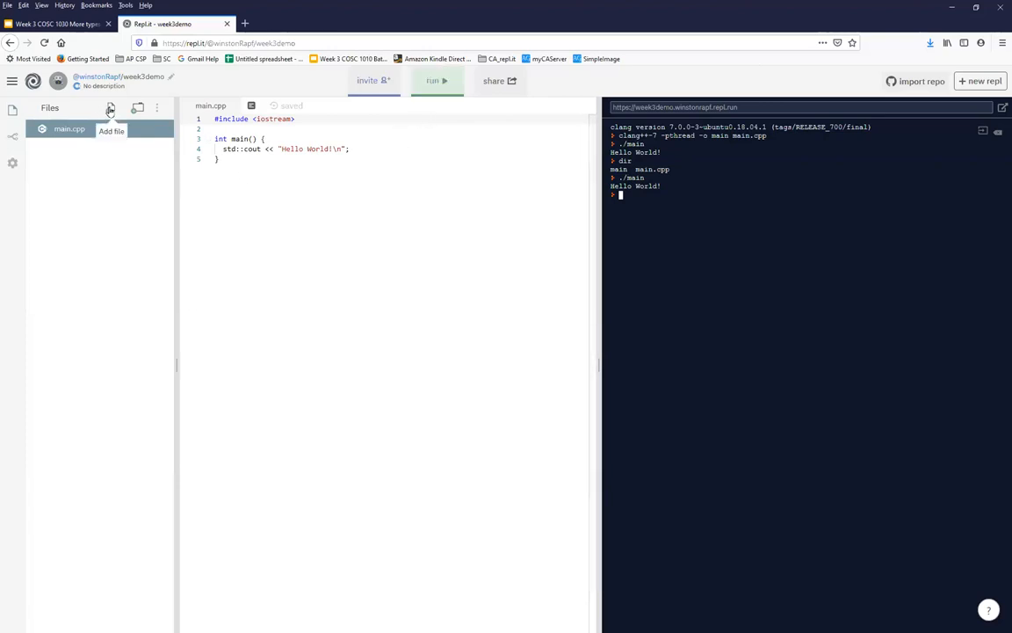
- Add square.cpp and copy main.cpp's Hello World code over to it
text(s)
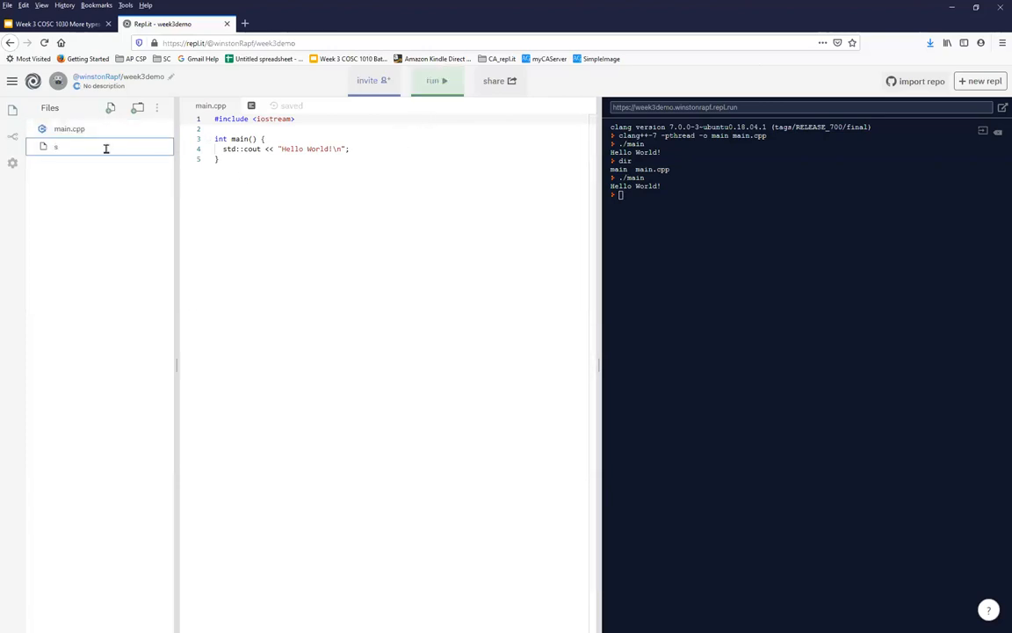
text(square.cpp)
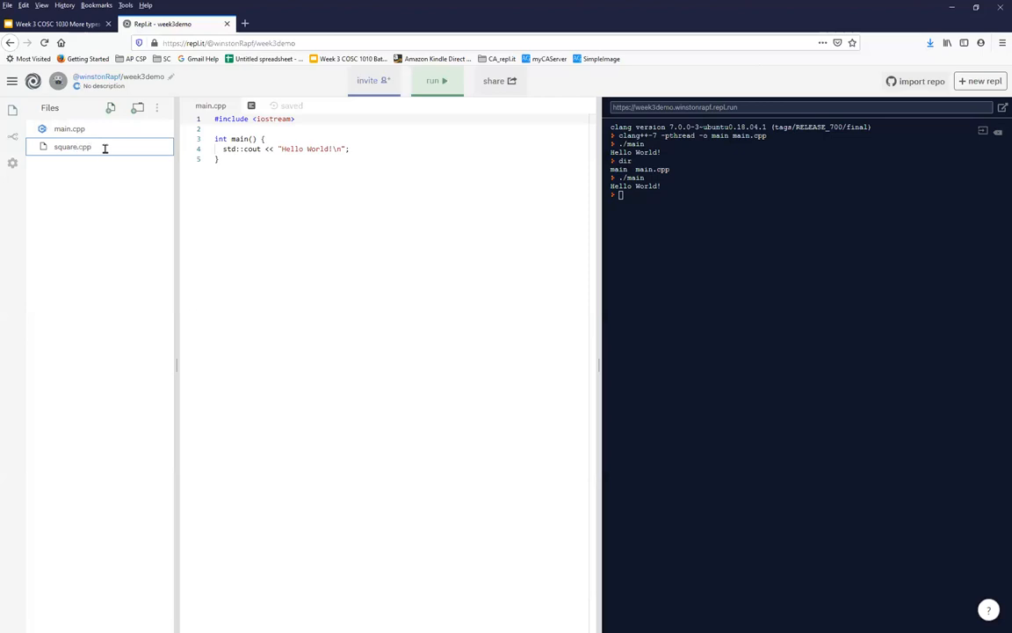
click(73, 147)
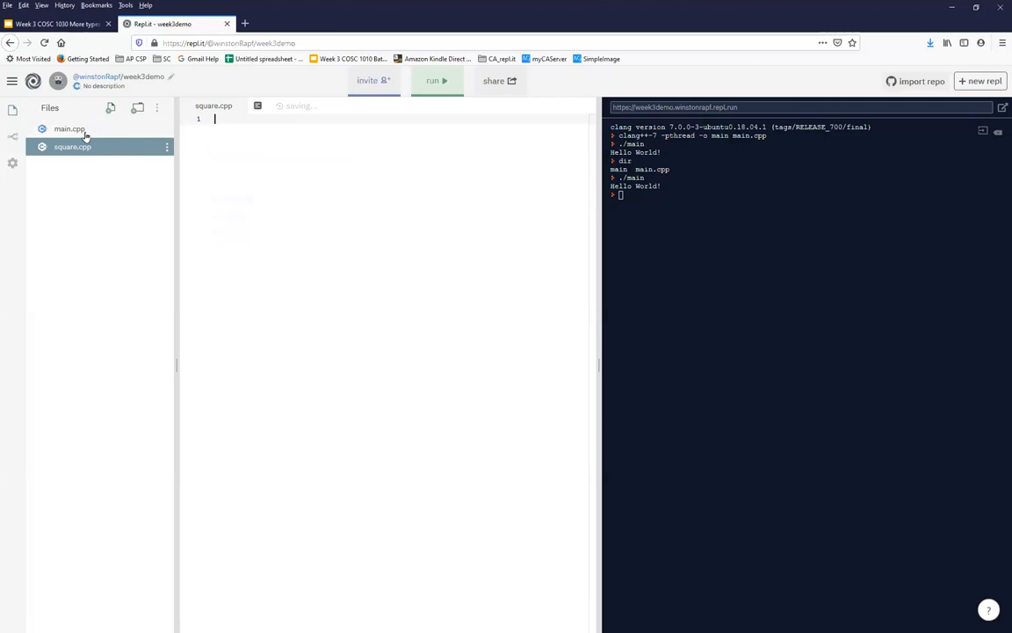
click(68, 128)
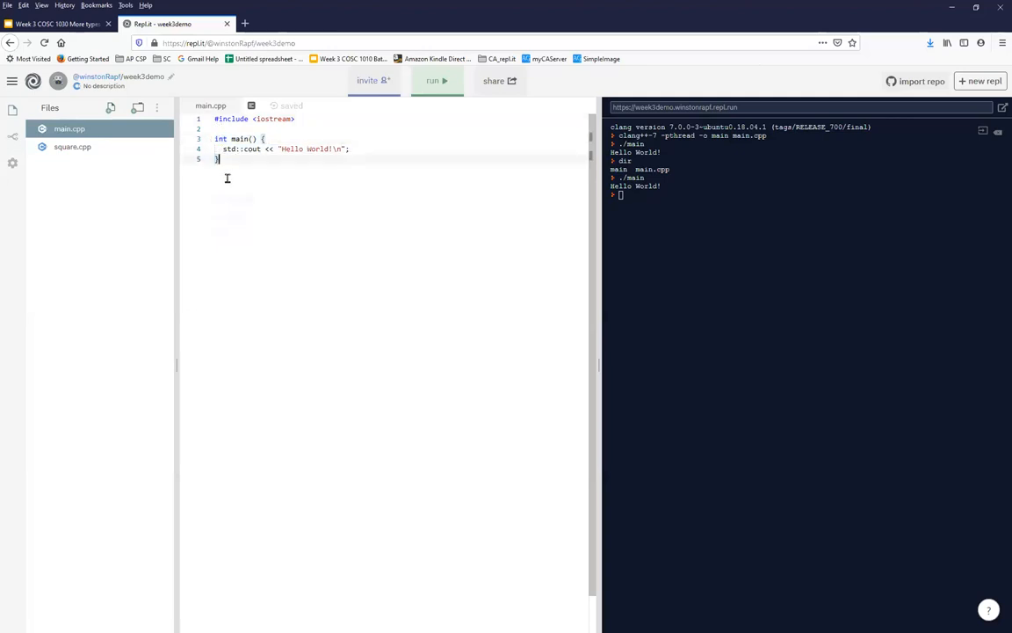
key(ctrl+a)
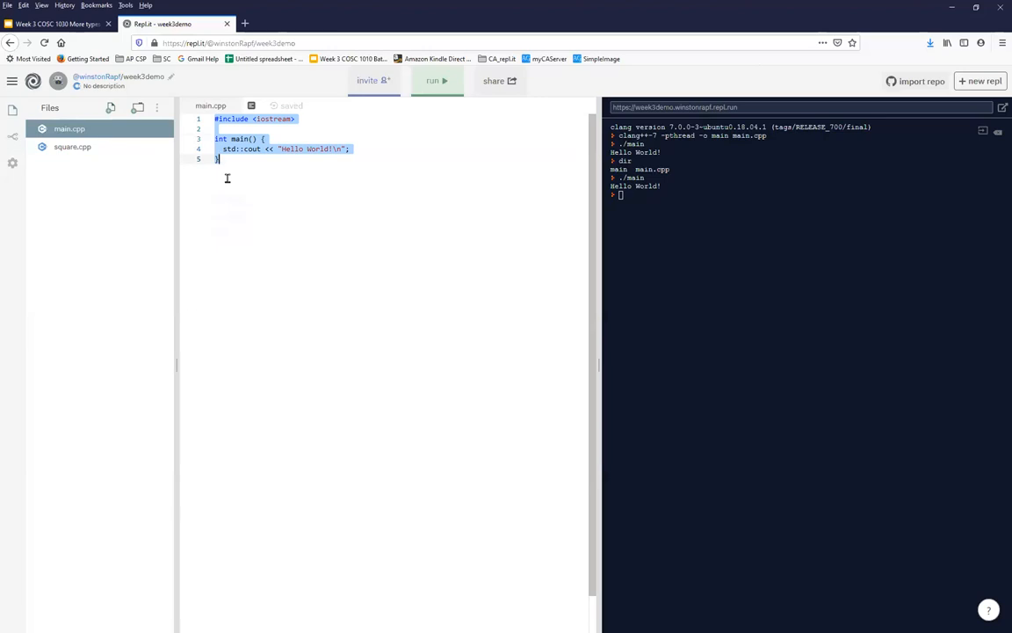
click(72, 147)
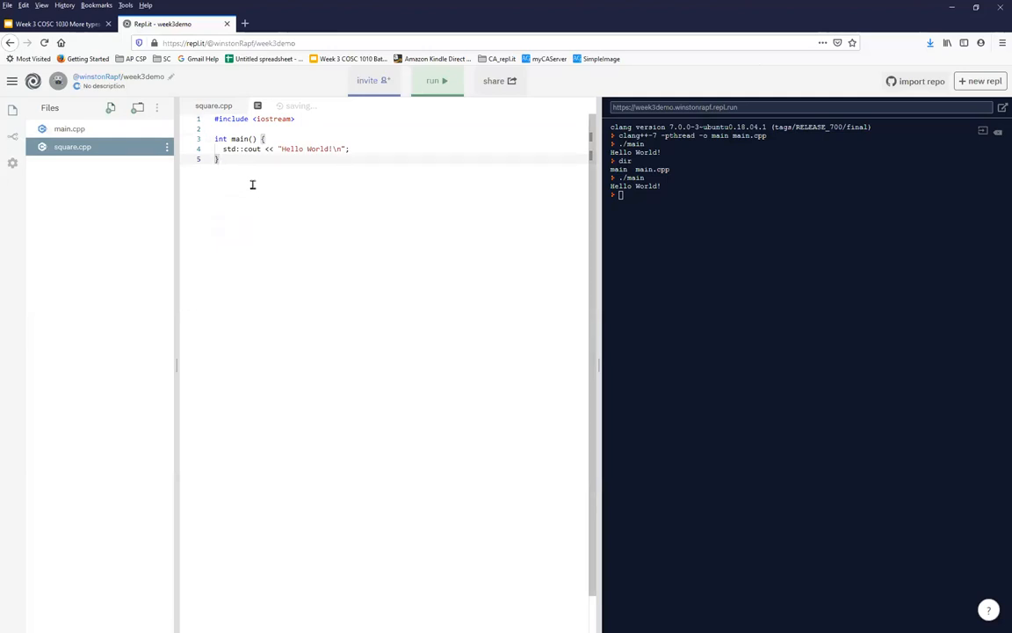
- Paste the program into square.cpp and run the project, hitting a duplicate-main linker error
key(Enter)
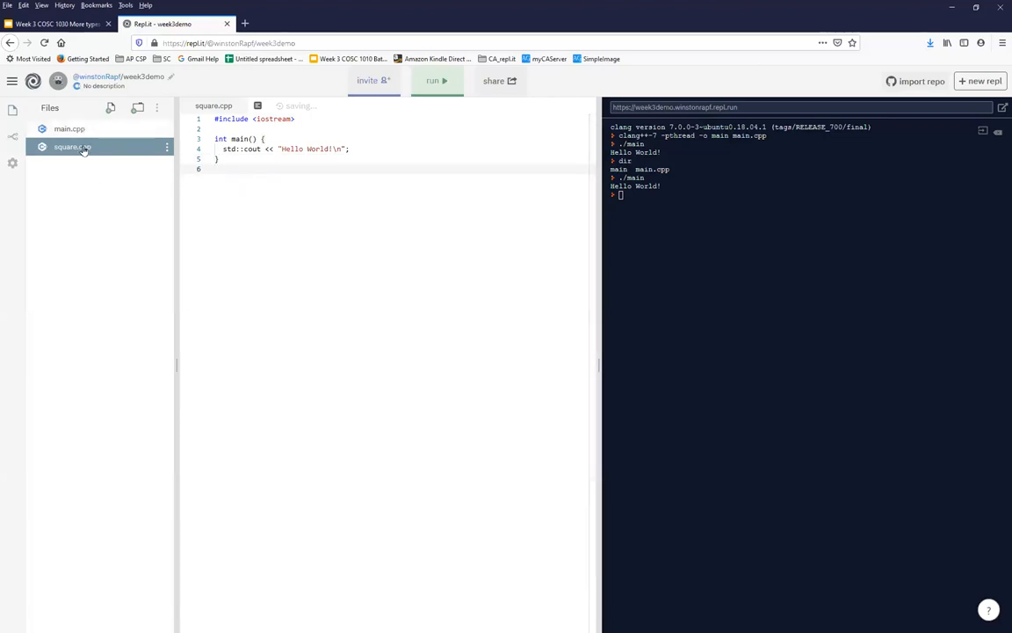
mouse_move(81, 155)
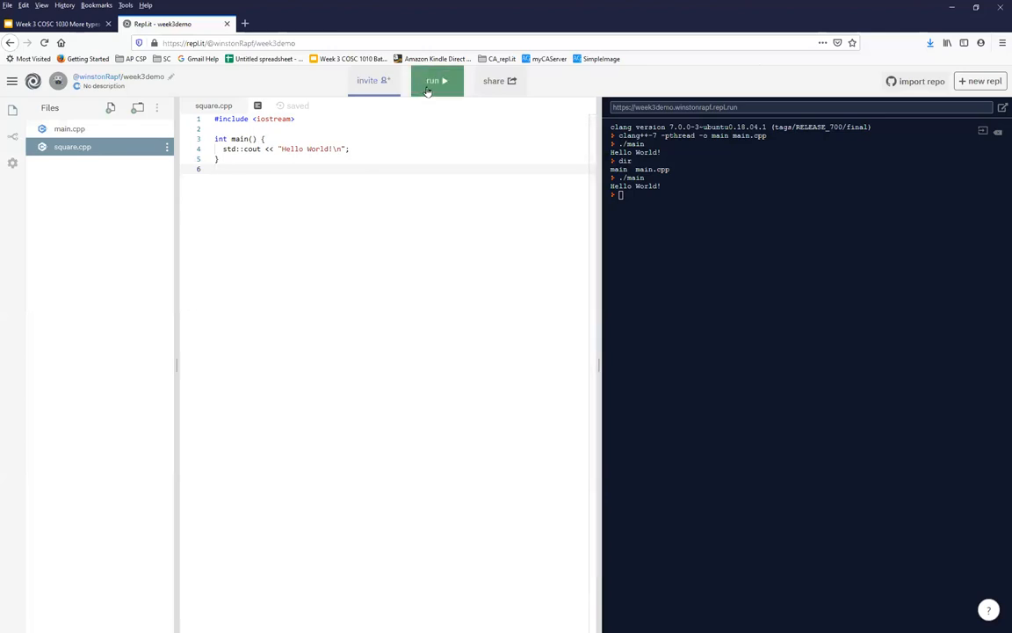
click(436, 81)
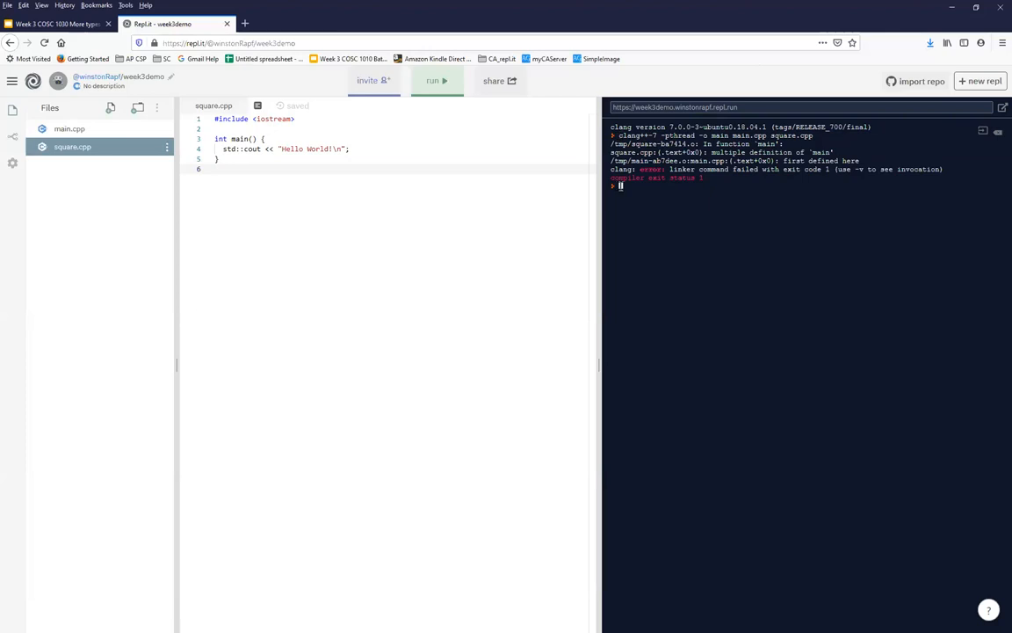
- Compile square.cpp alone with clang++-7 -pthread -o square square.cpp after a mistyped attempt
text(clang)
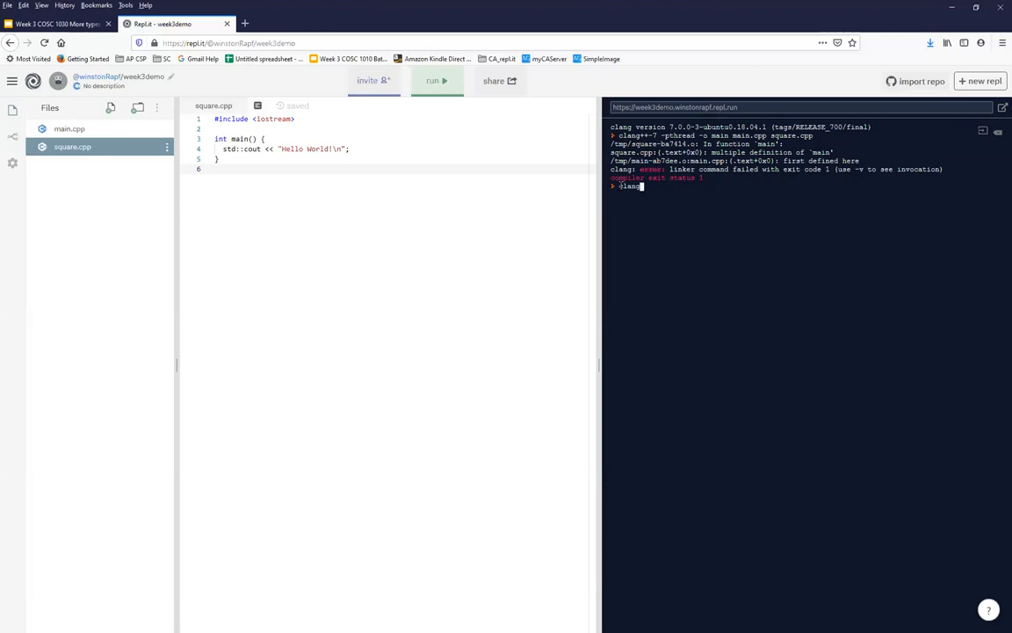
text(+7 -pthread -o)
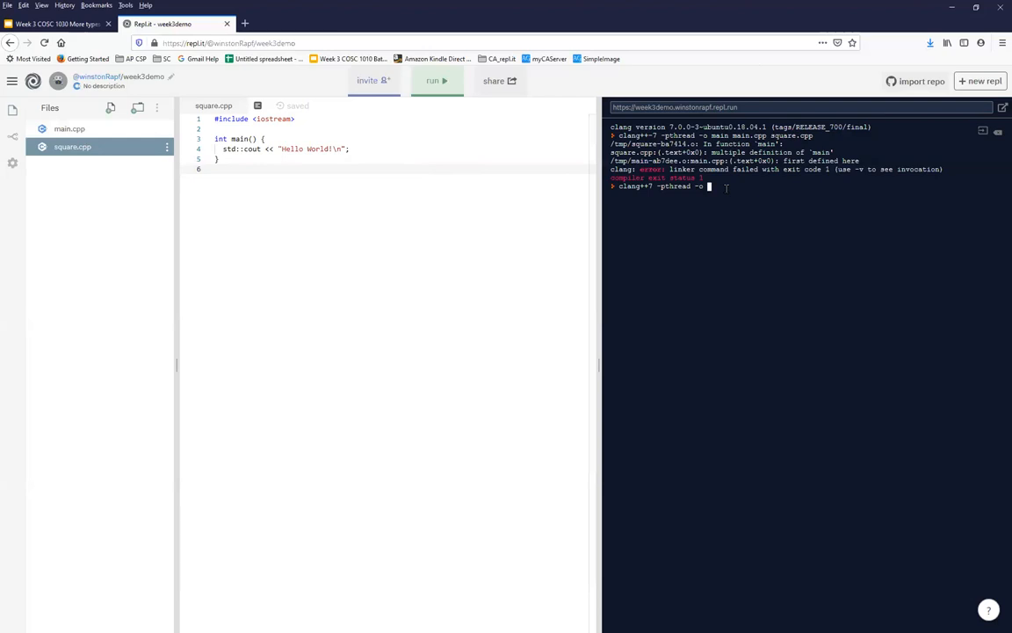
text(square squa)
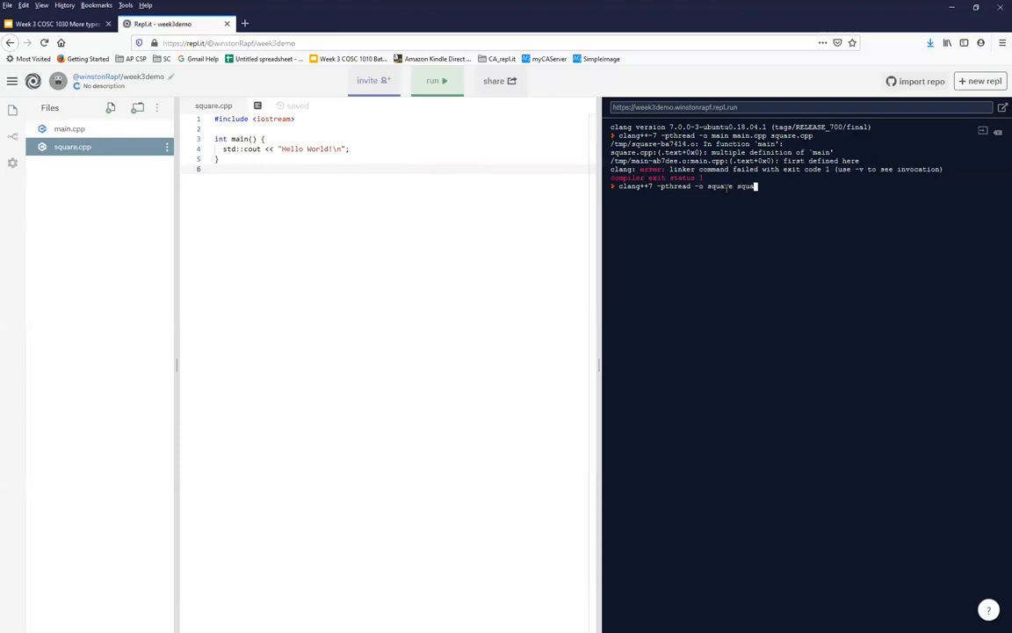
text(.cpp)
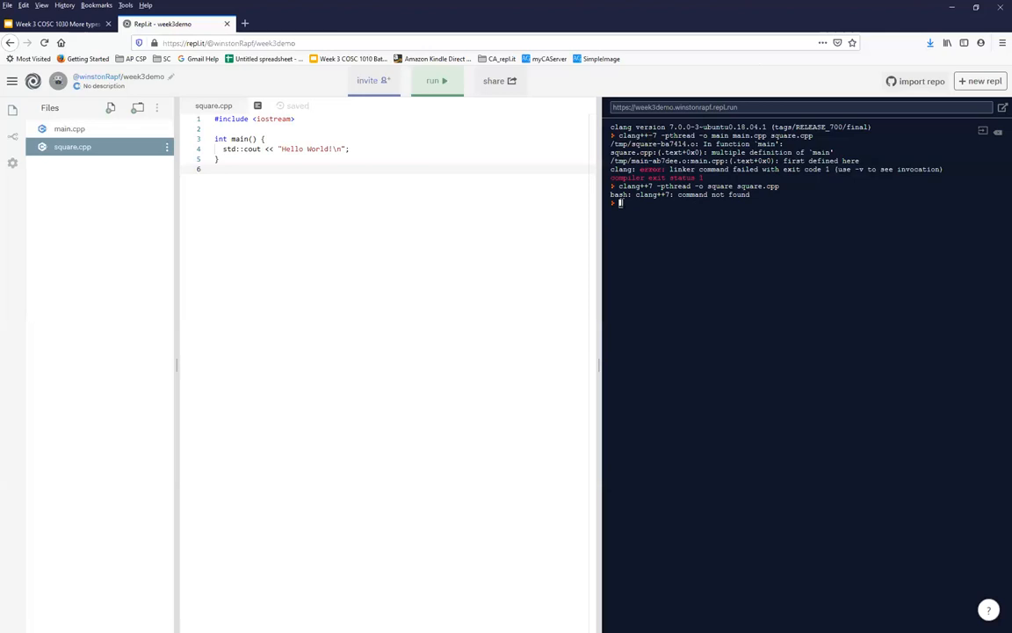
text(clang++7 -pthread -o square square.cpp)
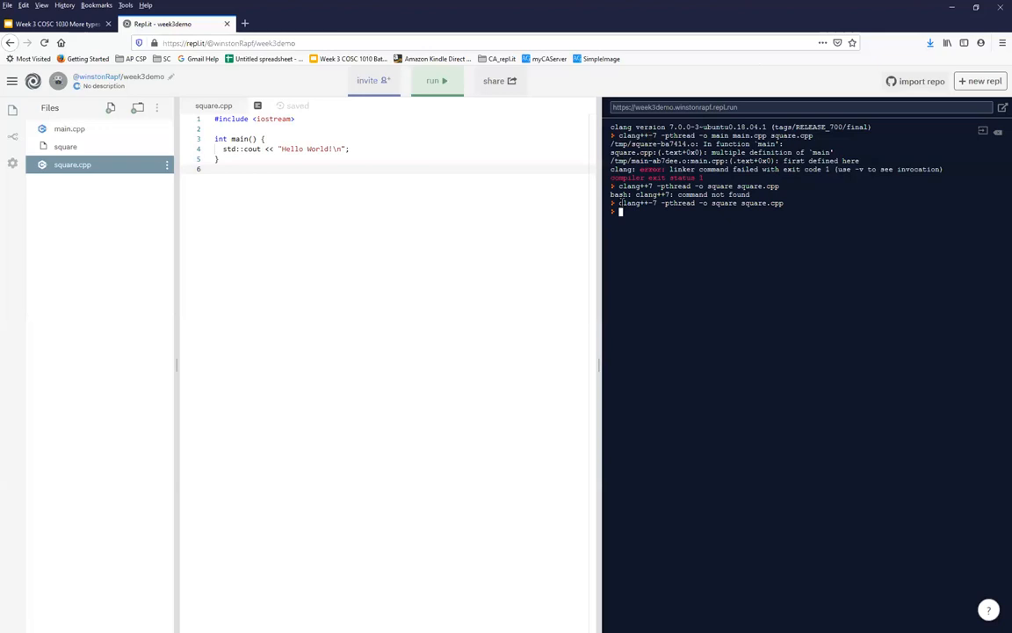
mouse_move(559, 229)
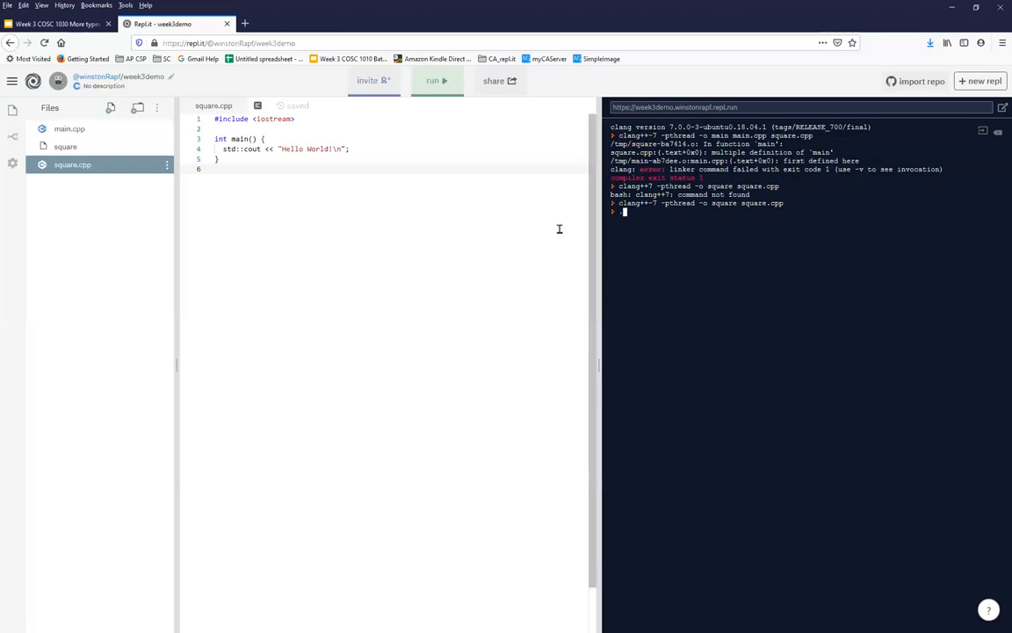
- Change square.cpp to print Hello Square!, recompile it and run ./square to confirm
text(./square)
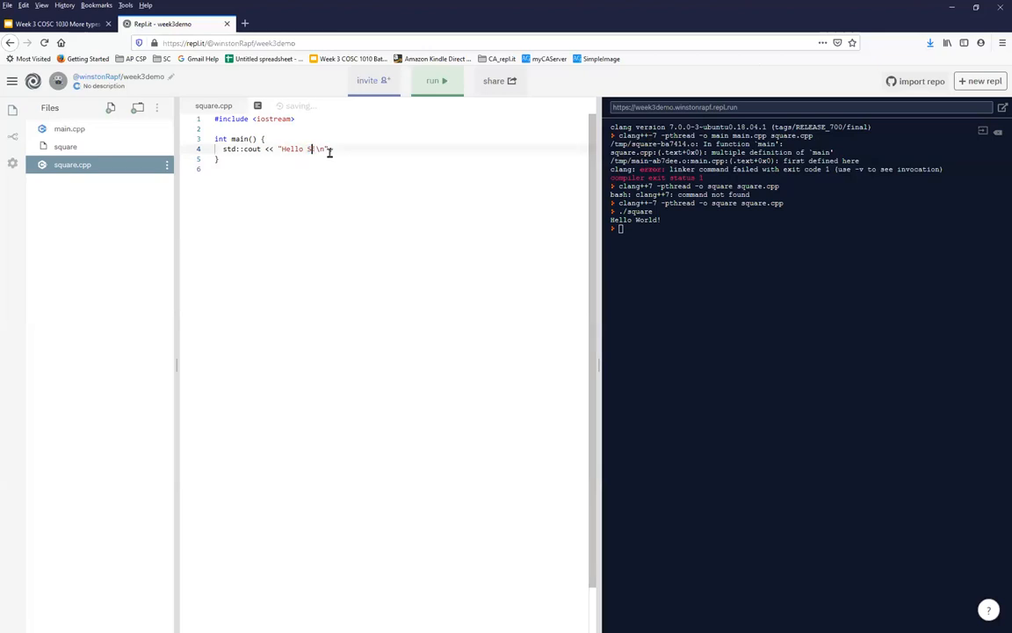
text(quare!)
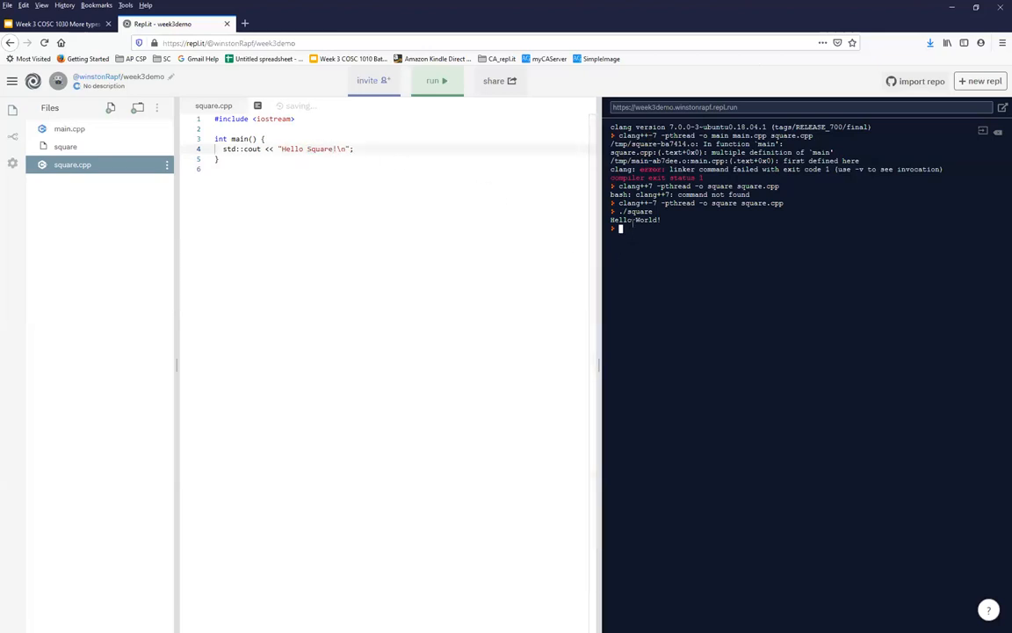
text(./square)
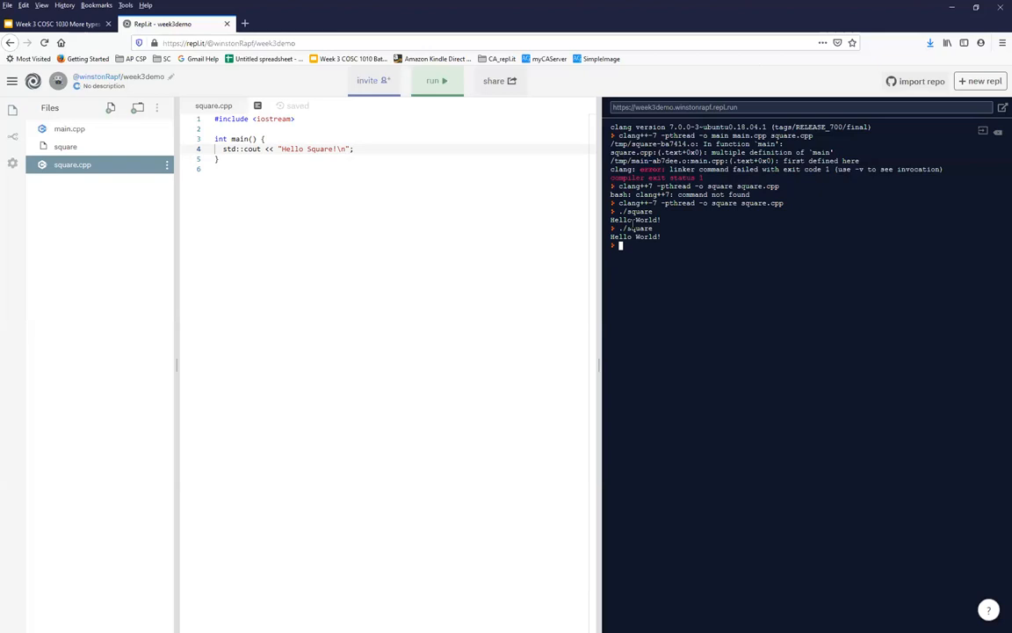
text(./square)
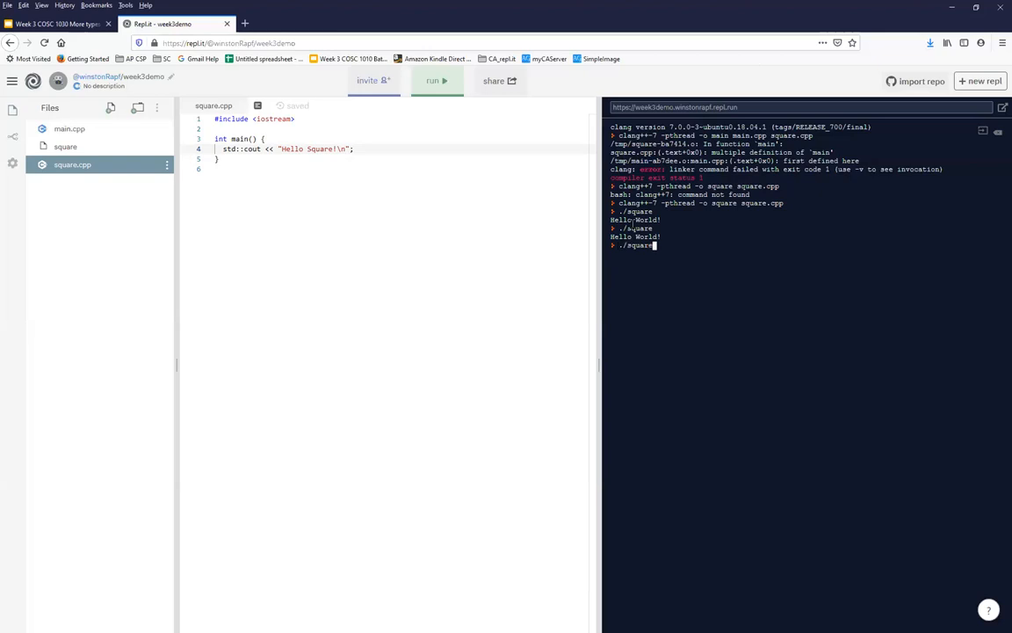
text(clang++-7 -pthread -o square square.cpp)
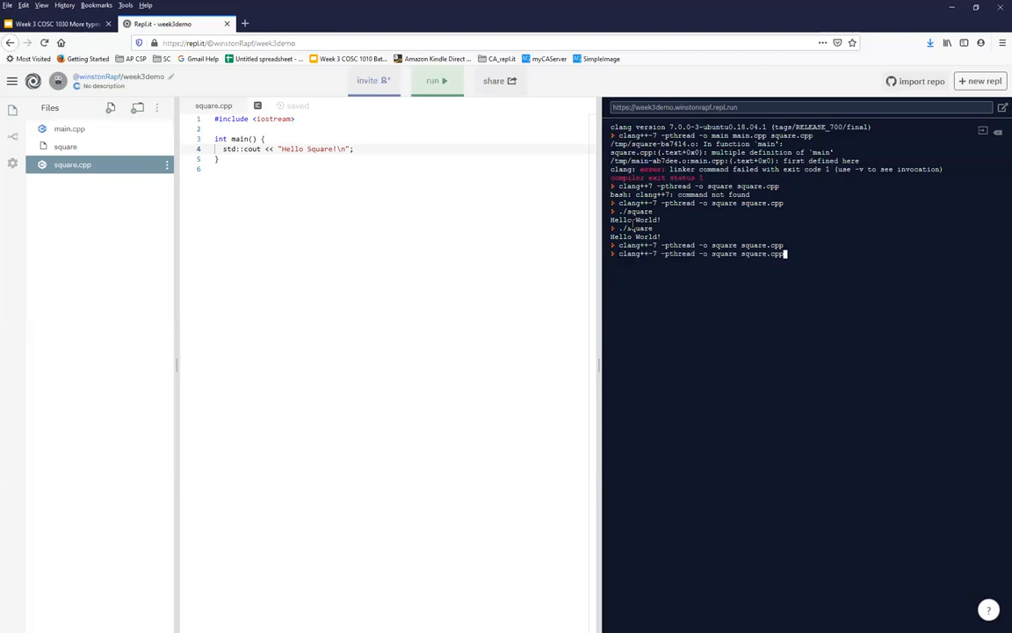
text(./square)
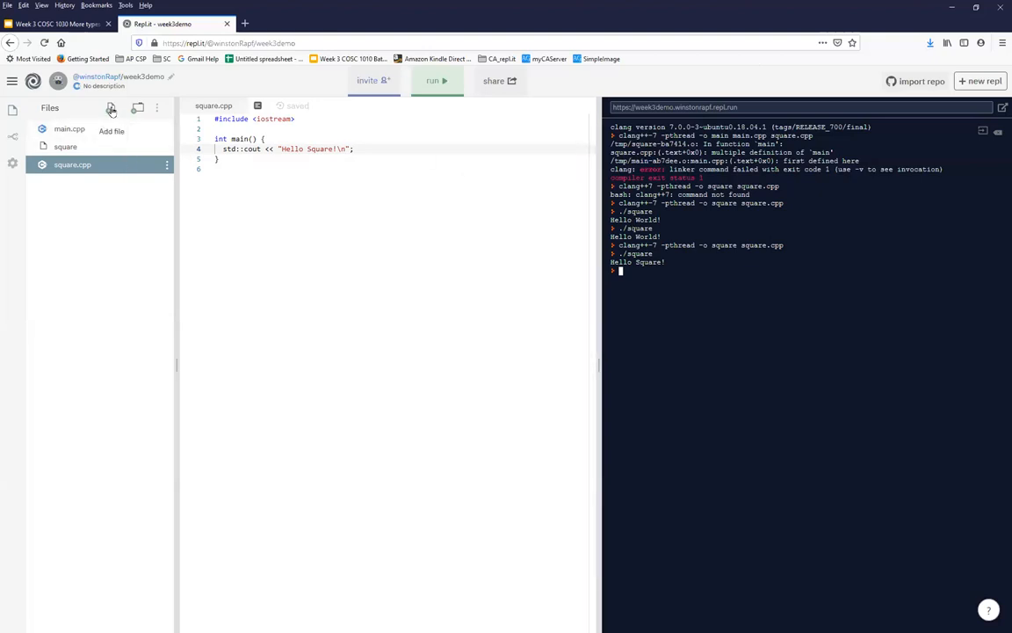
- Add remainder.cpp containing an iostream main that prints Hello Remainder!
click(109, 109)
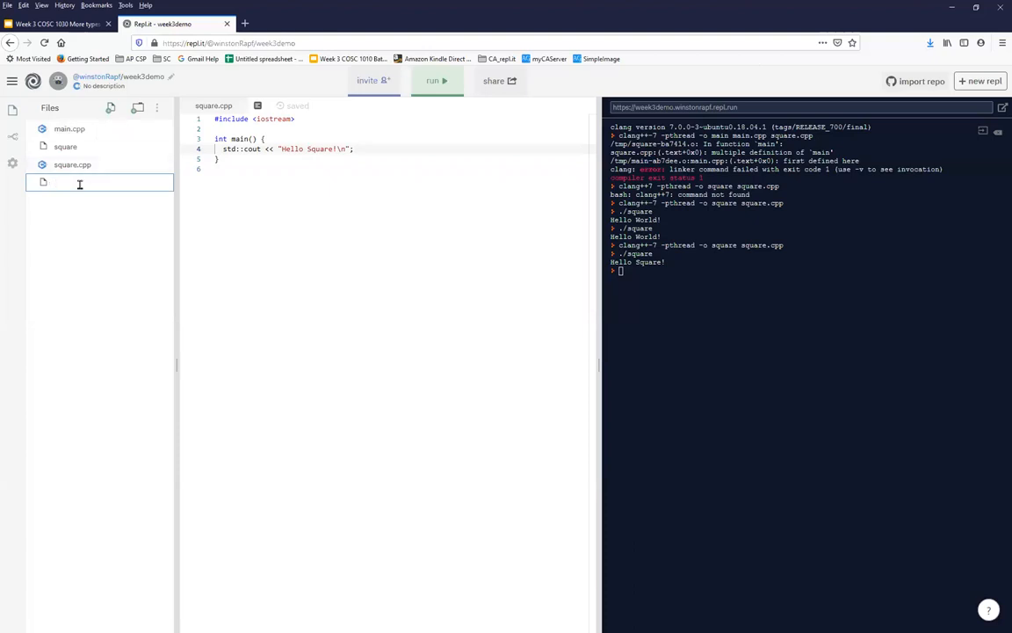
text(f)
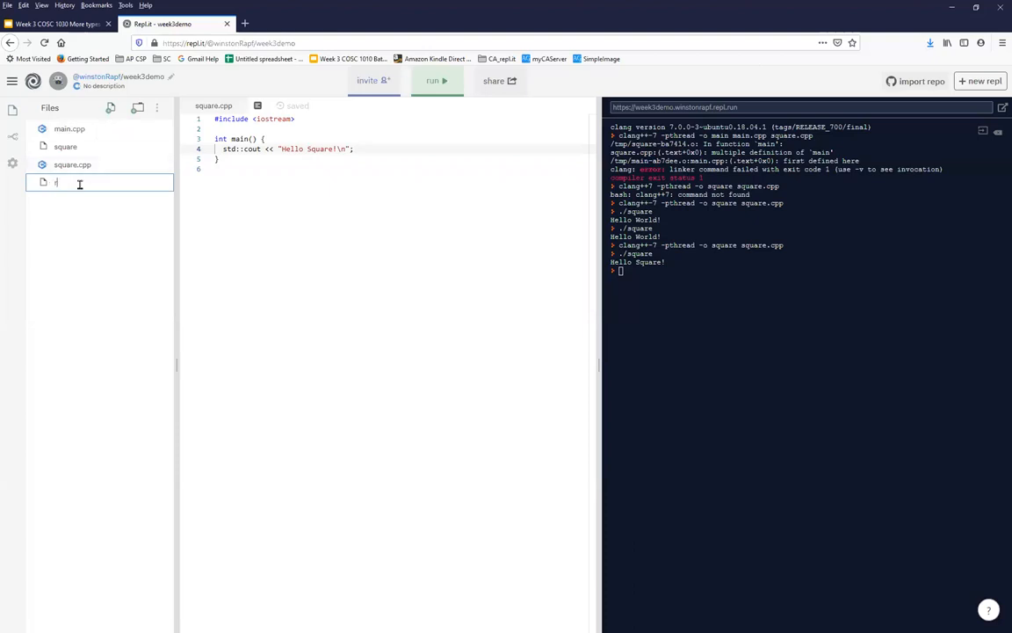
text(remainder)
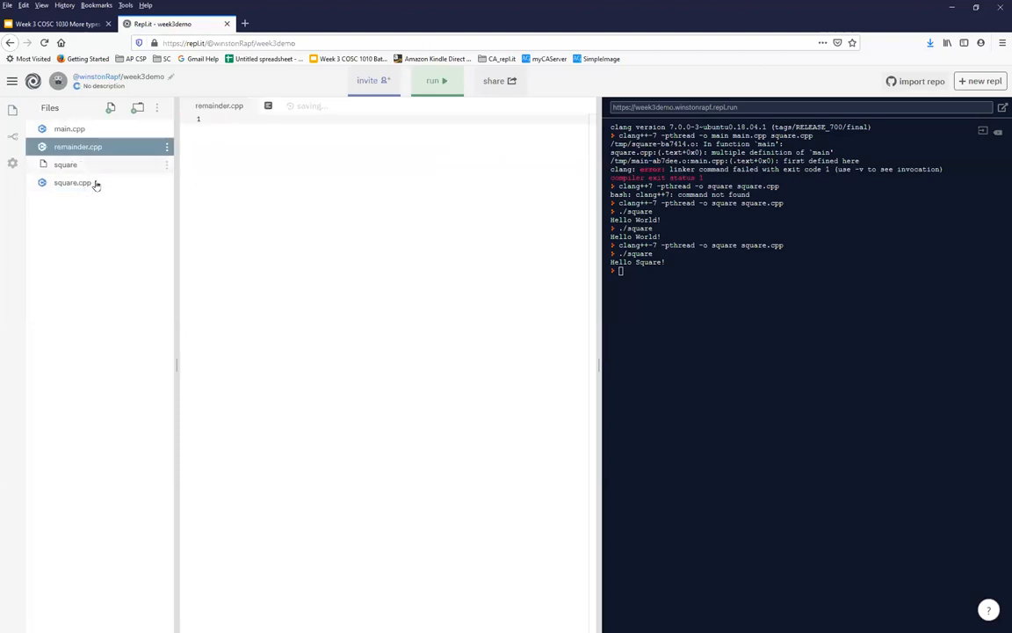
click(73, 183)
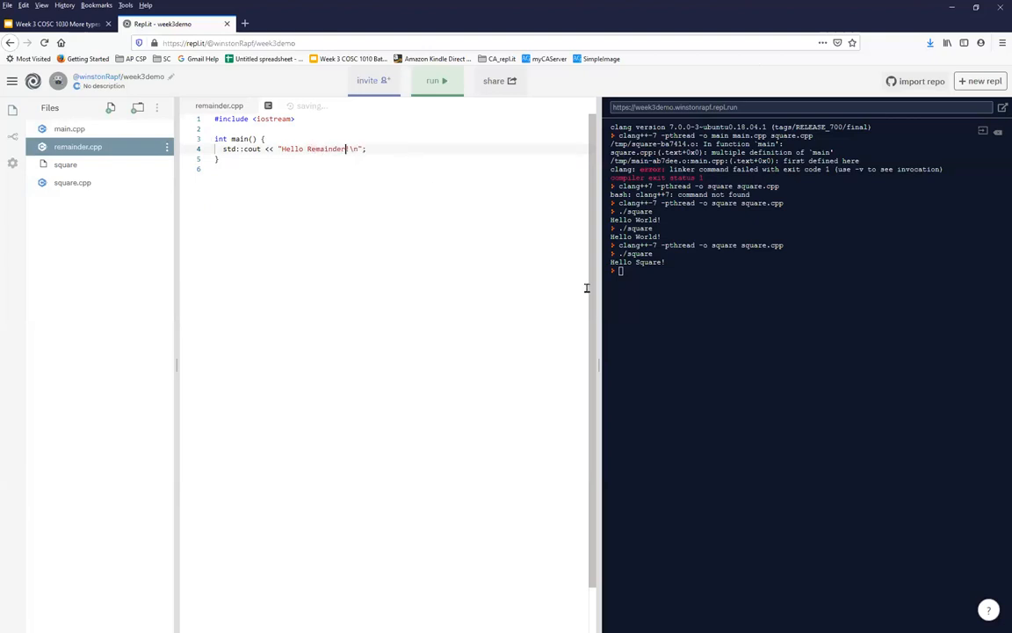
text(!)
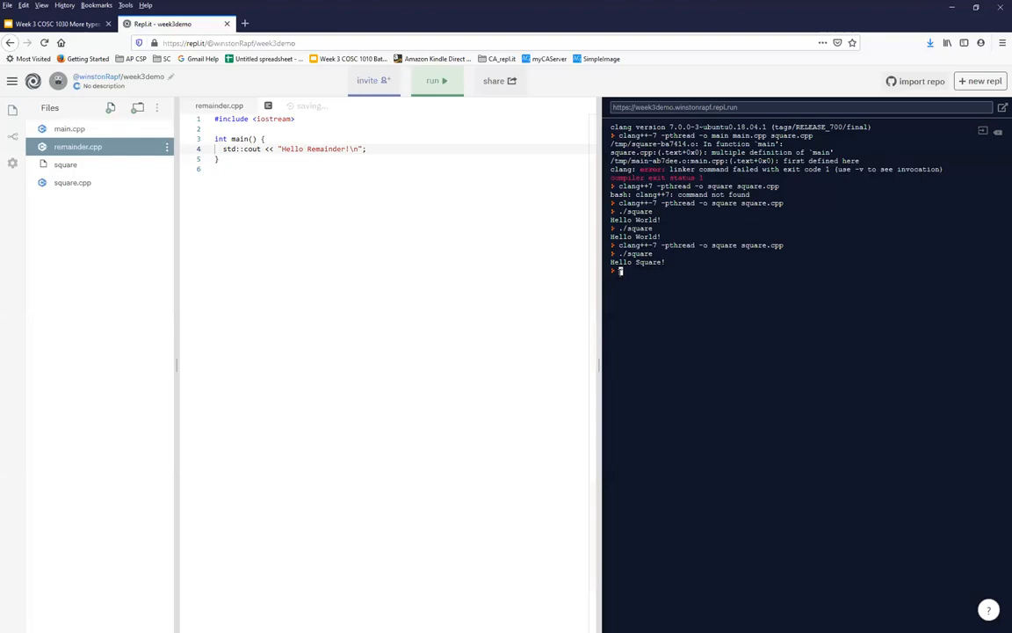
text(./square)
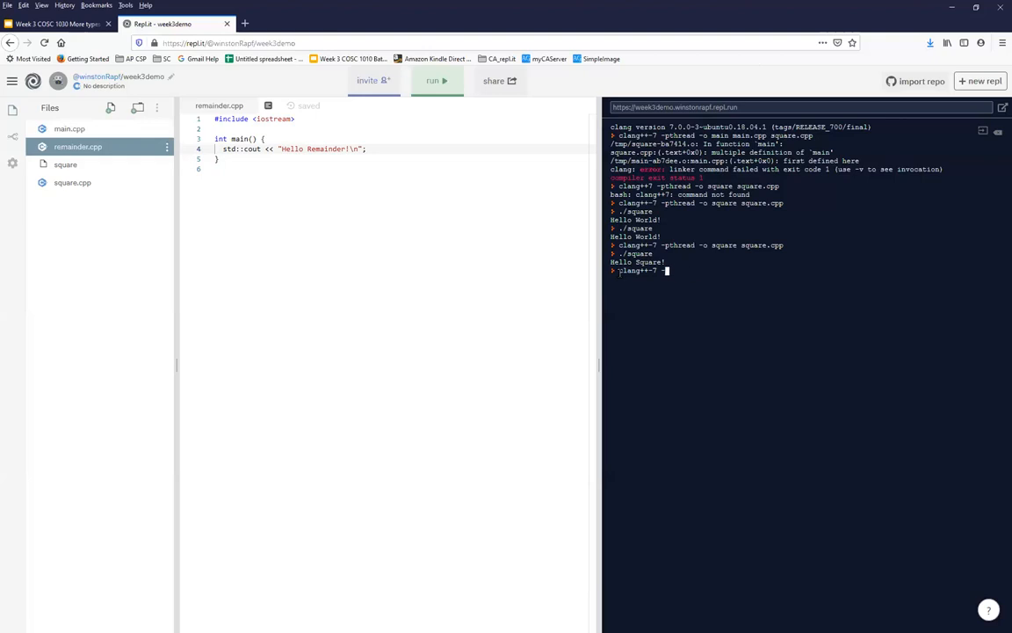
- Compile remainder.cpp with clang++-7 -o remainder and run ./remainder, printing Hello Remainder!
text(remainde)
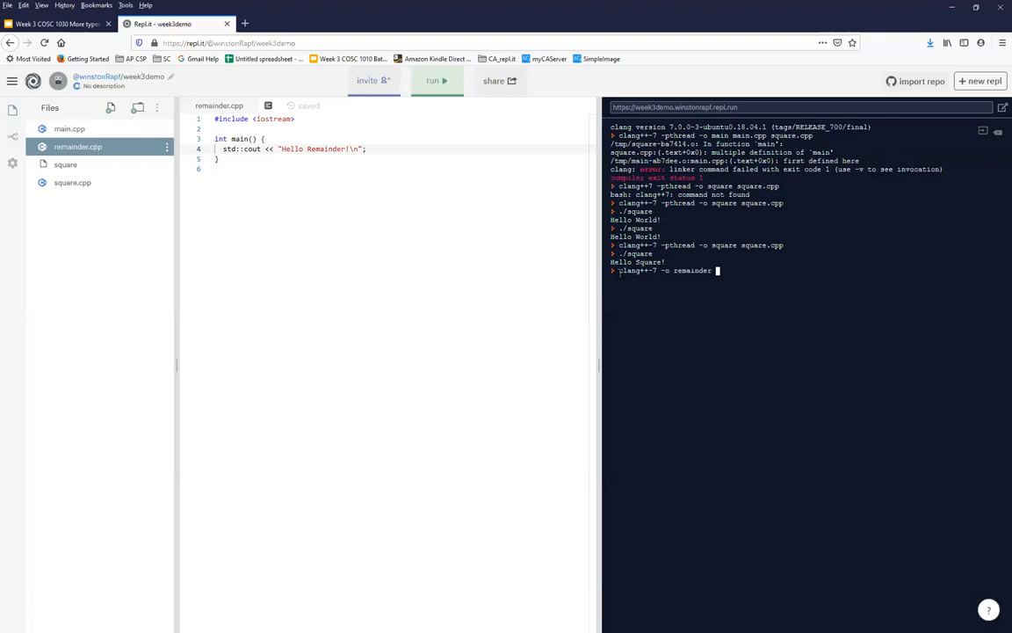
text(remainder.cpp)
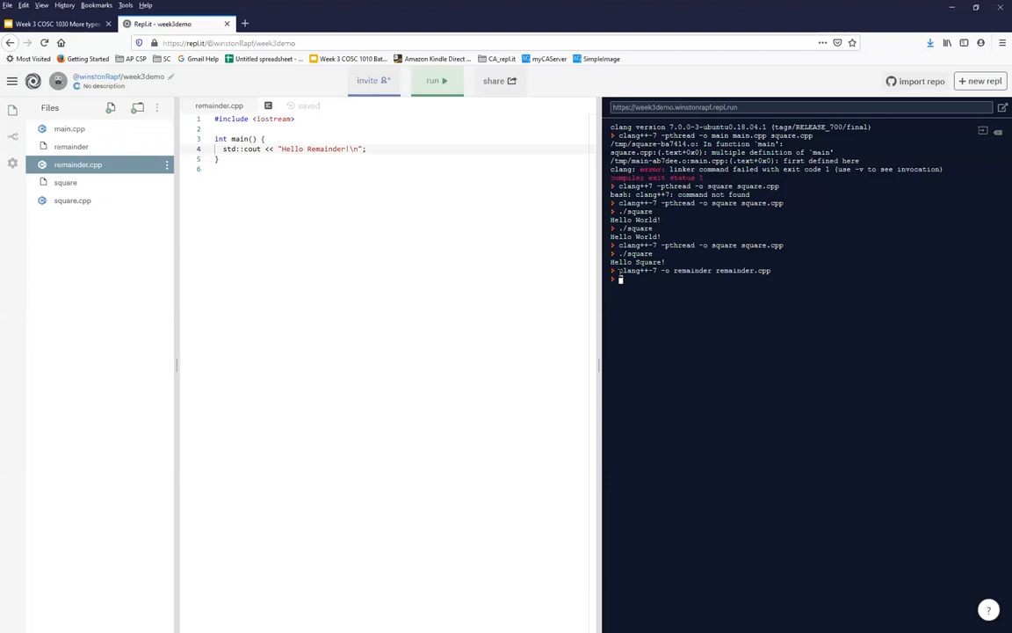
text(./remainder)
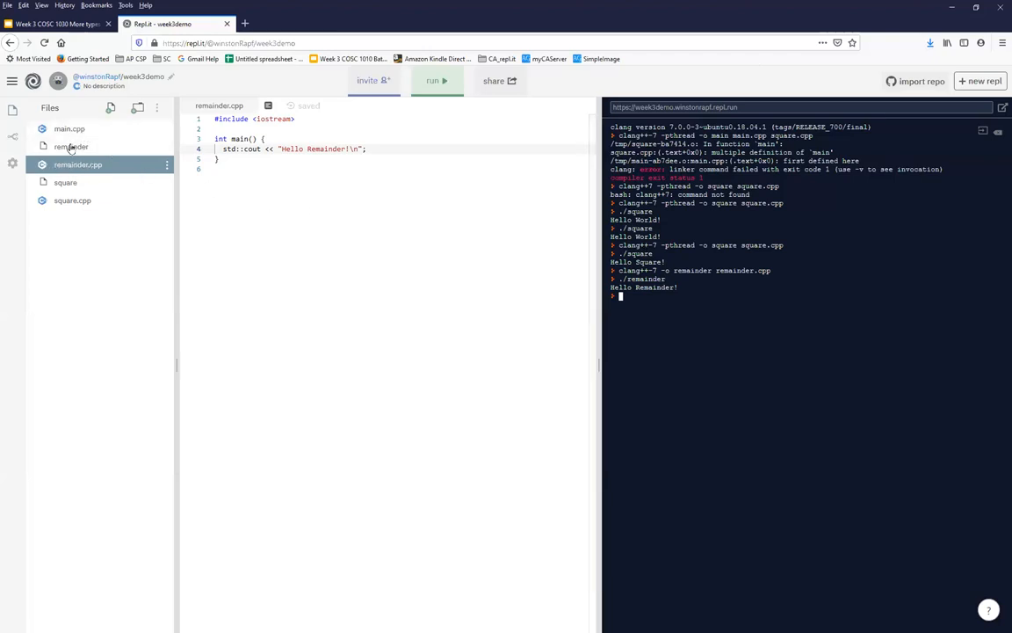
mouse_move(70, 130)
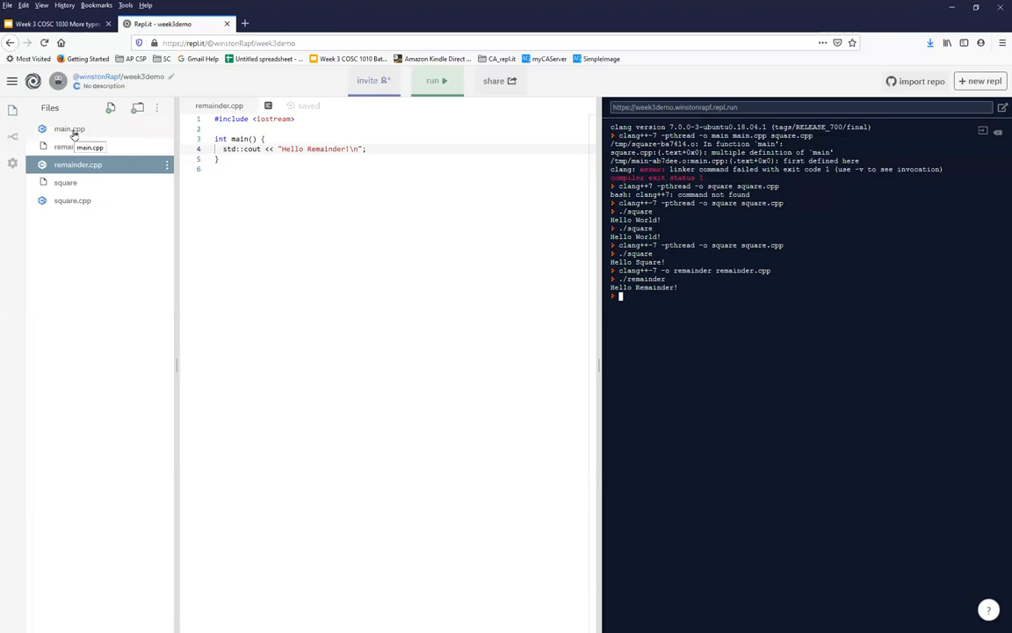
mouse_move(92, 170)
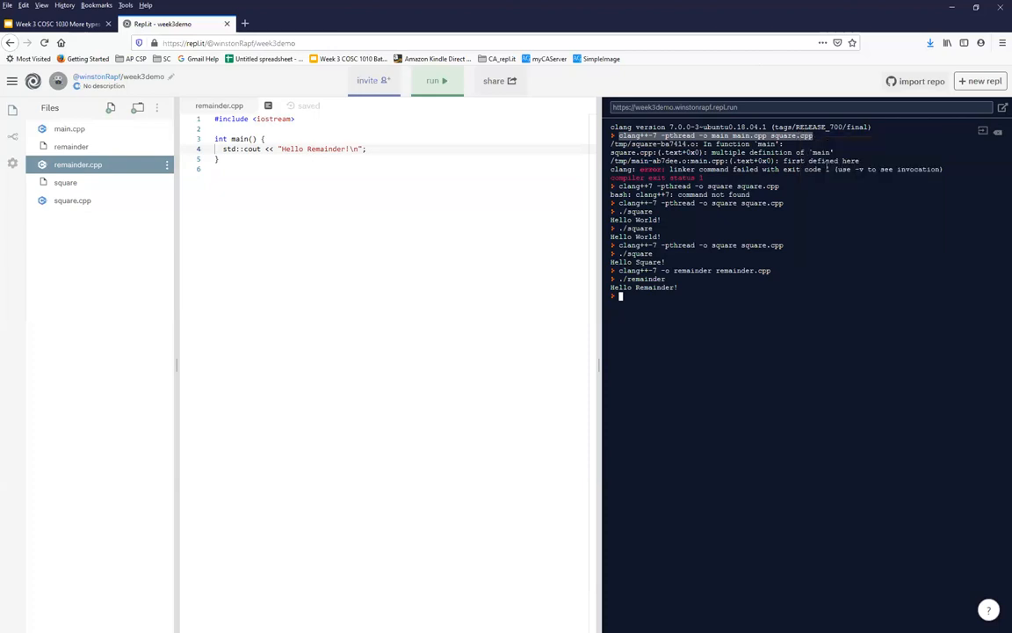
- Paste the earlier clang++ compile command and strip square.cpp so main.cpp builds alone
right_click(618, 295)
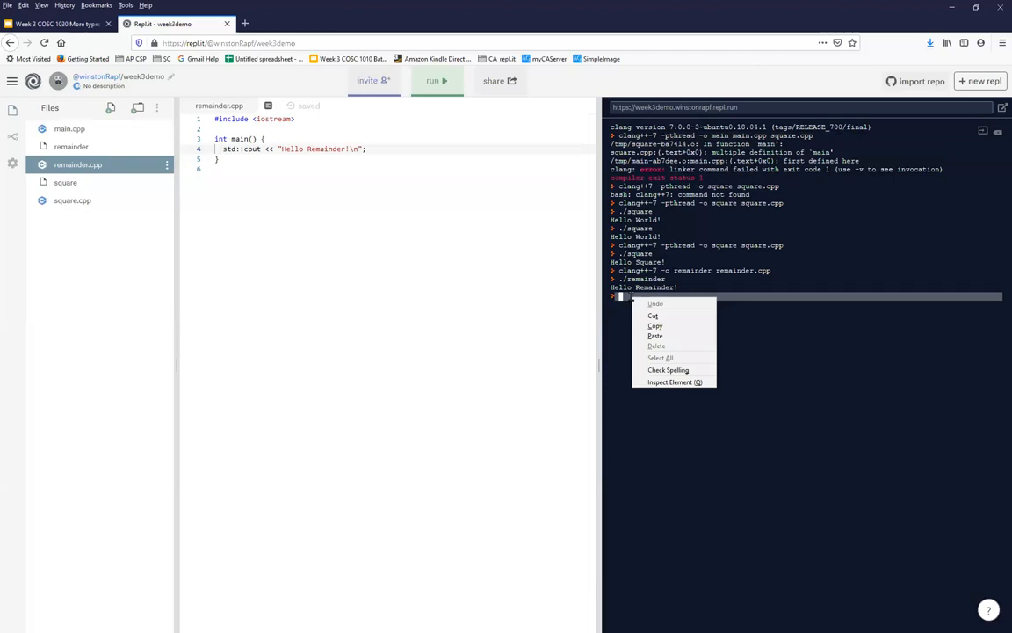
click(654, 336)
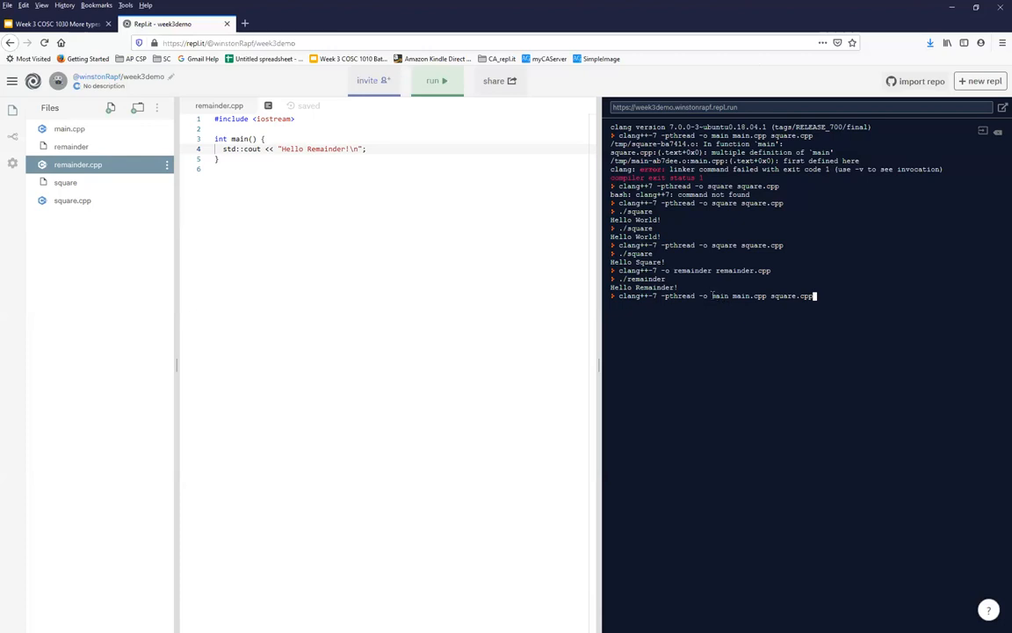
double_click(784, 296)
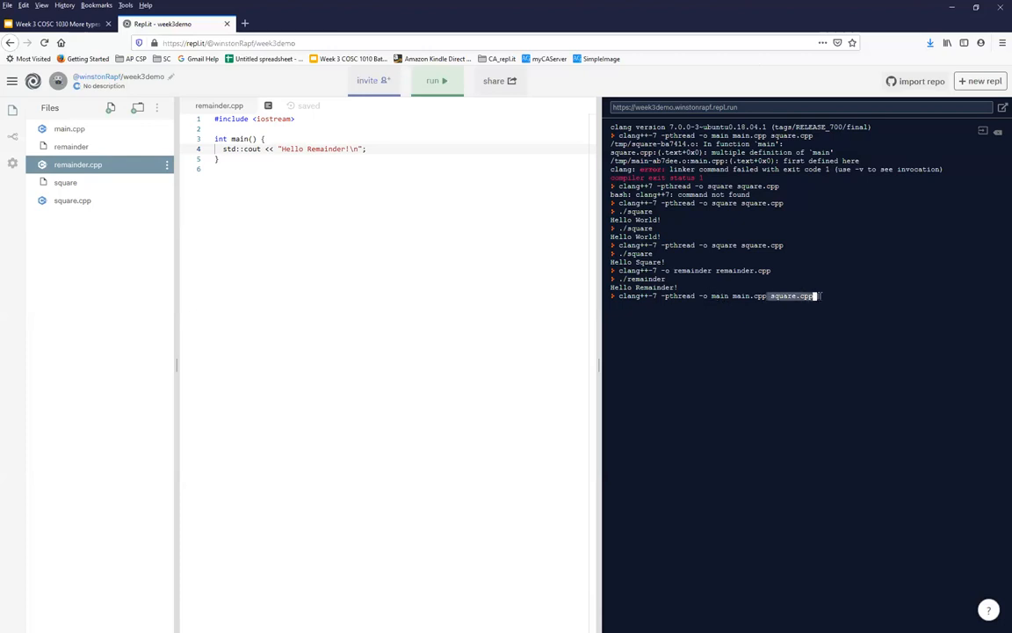
key(BackSpace)
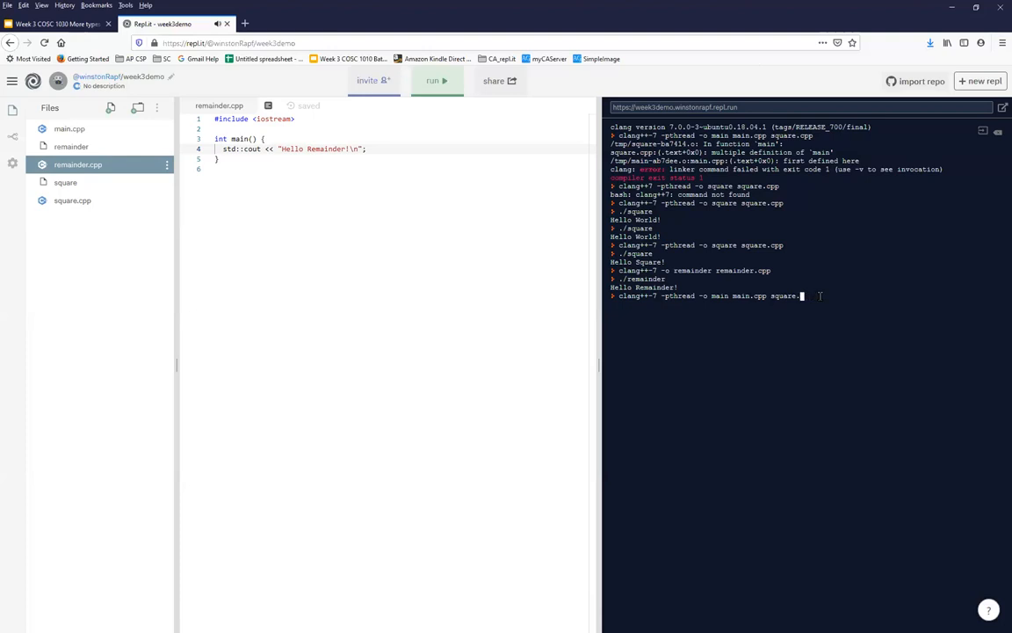
key(BackSpace)
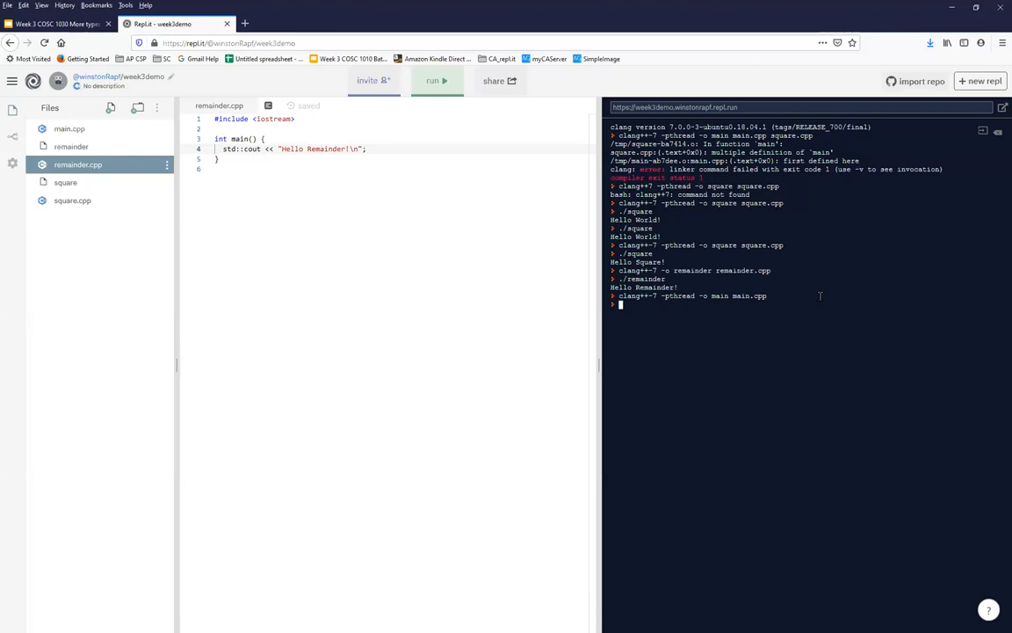
mouse_move(559, 260)
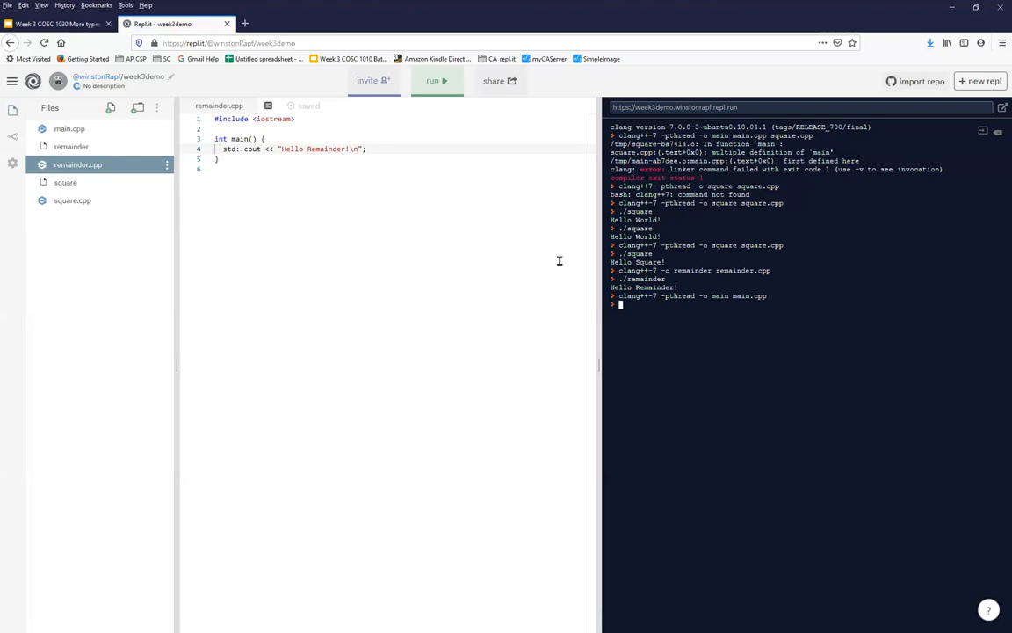
mouse_move(482, 255)
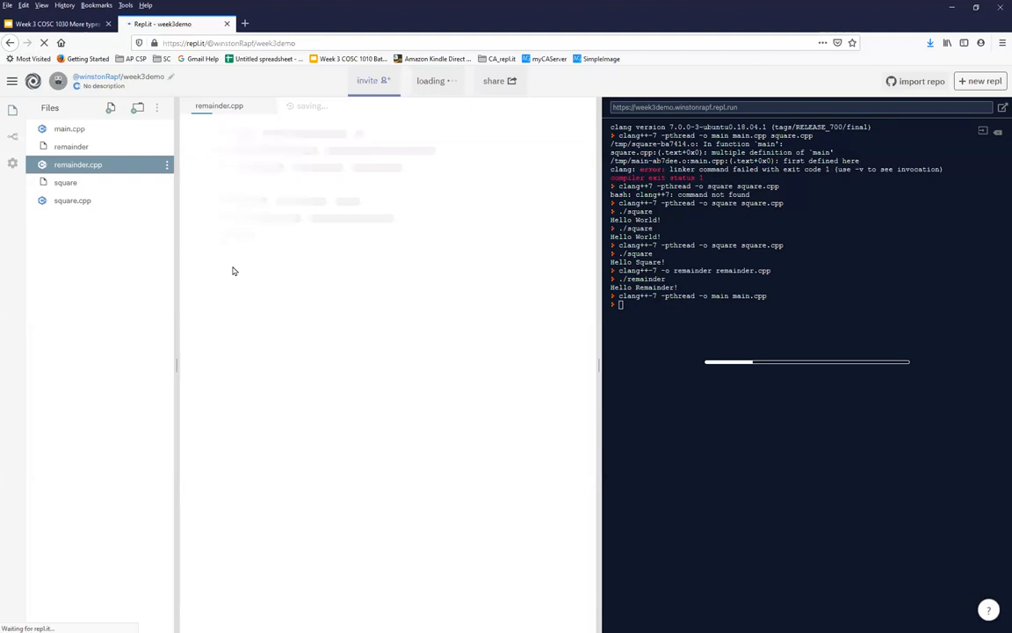
- After the reload, view remainder.cpp then square.cpp's Hello Square code from the Files panel
click(68, 128)
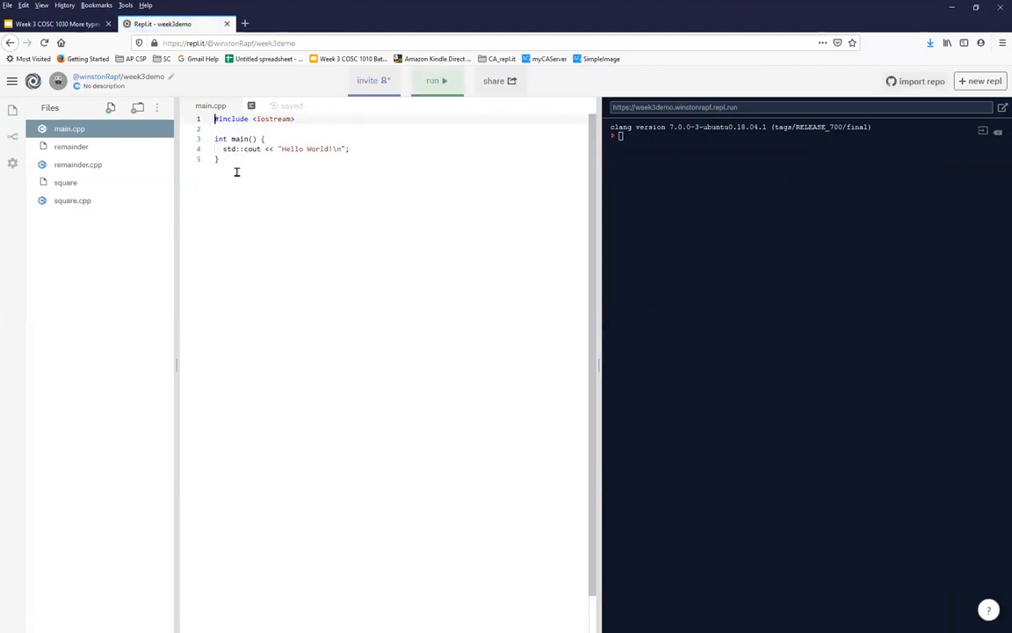
click(77, 165)
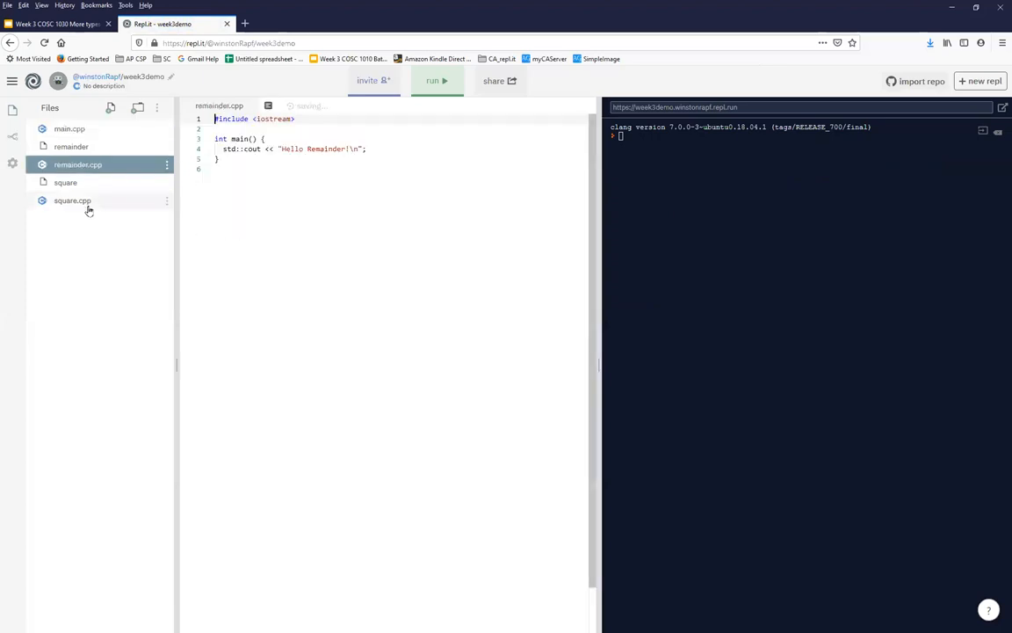
click(71, 200)
text(clang++-7 -pthread -o main main.cpp square.cpp)
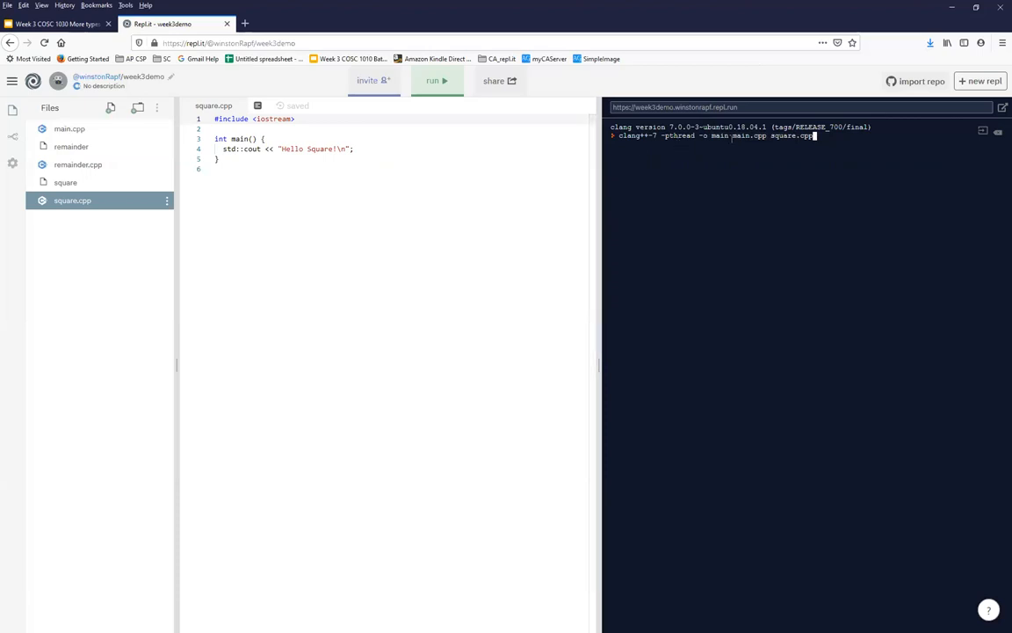
mouse_move(85, 178)
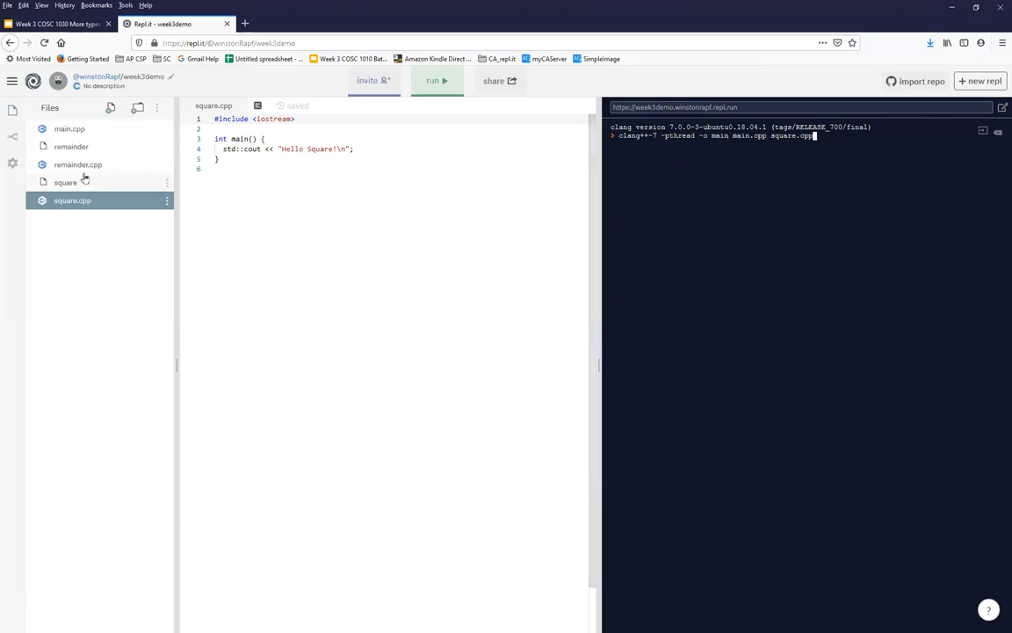